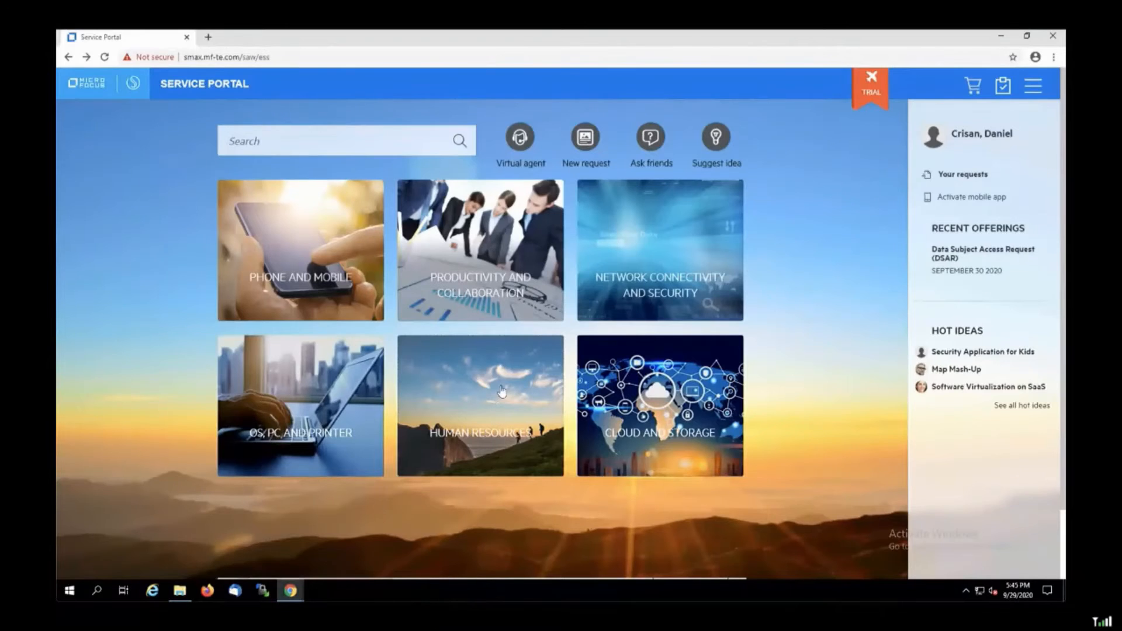
# Step: Start a Data Subject Access Request from the Human Resources category
pyautogui.click(479, 406)
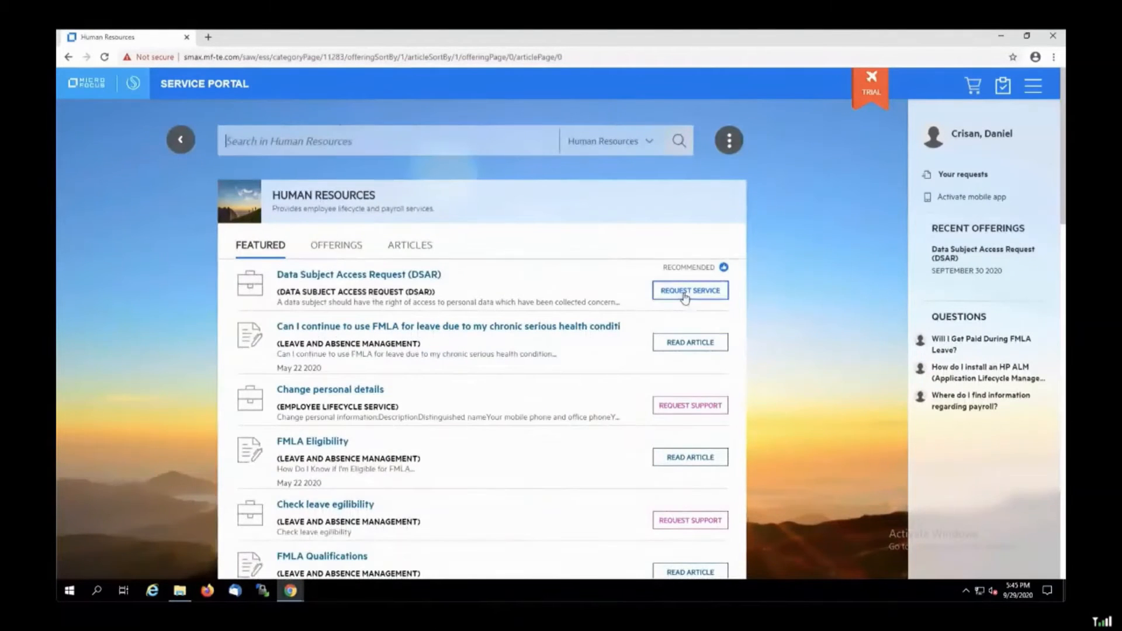
pyautogui.click(689, 290)
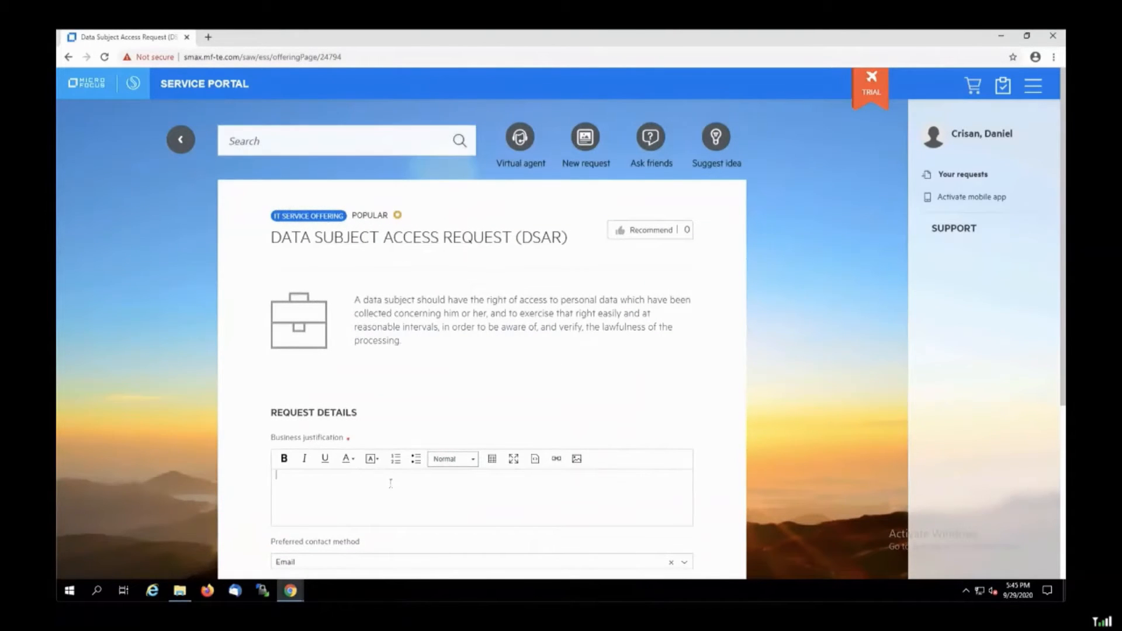
pyautogui.scroll(-3)
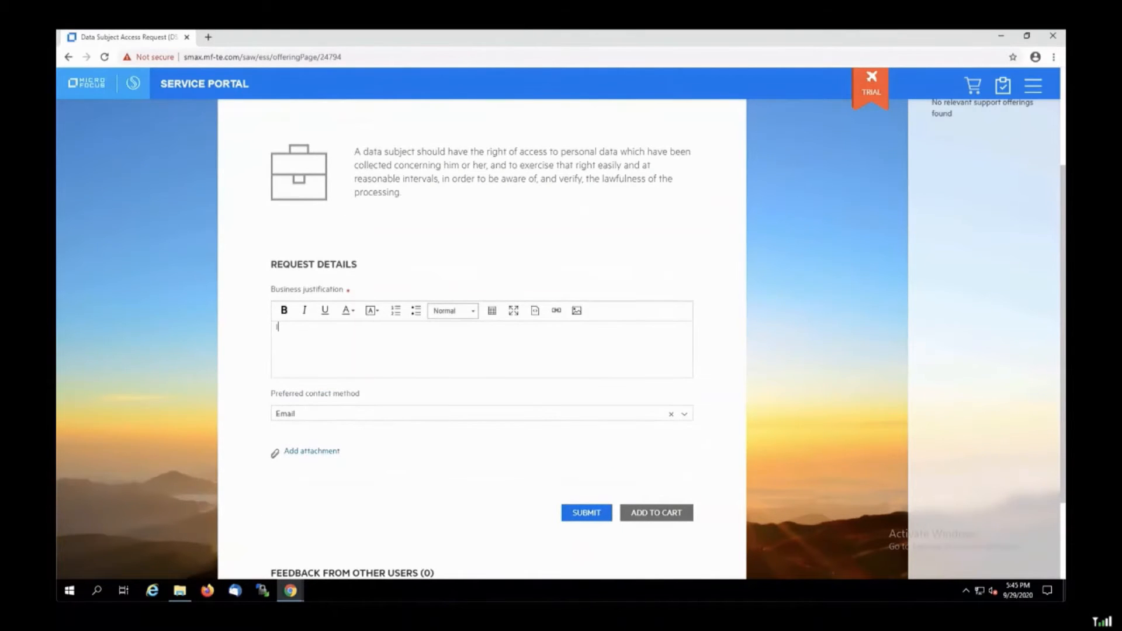
# Step: Enter the justification 'I'd like to find out what personal information...' and submit the request
pyautogui.write("I'd like")
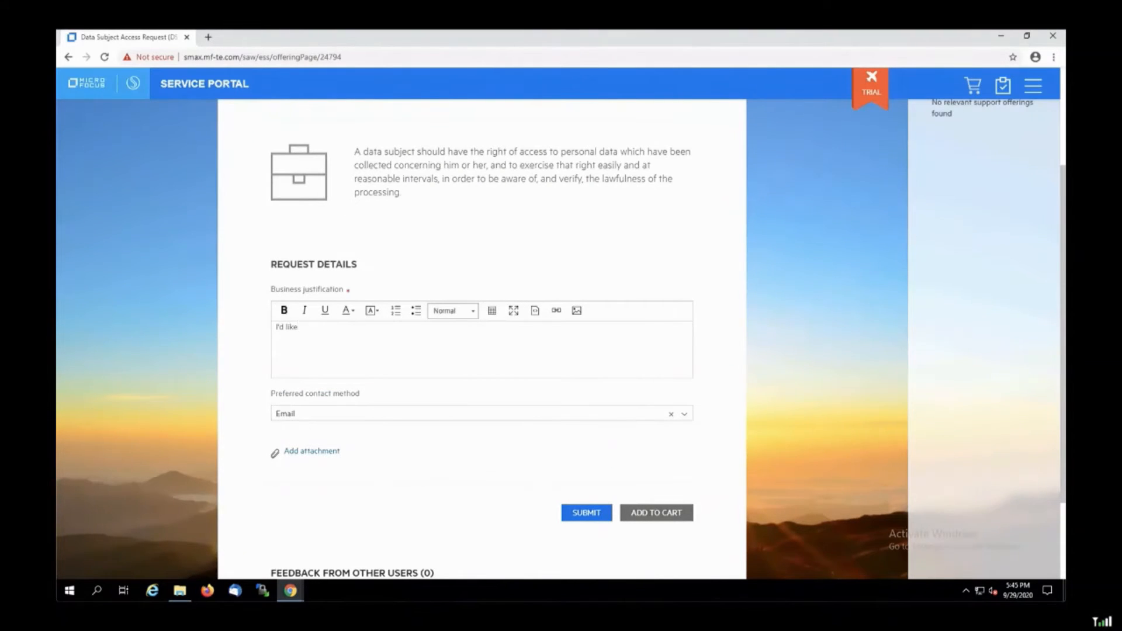
pyautogui.write('to find out')
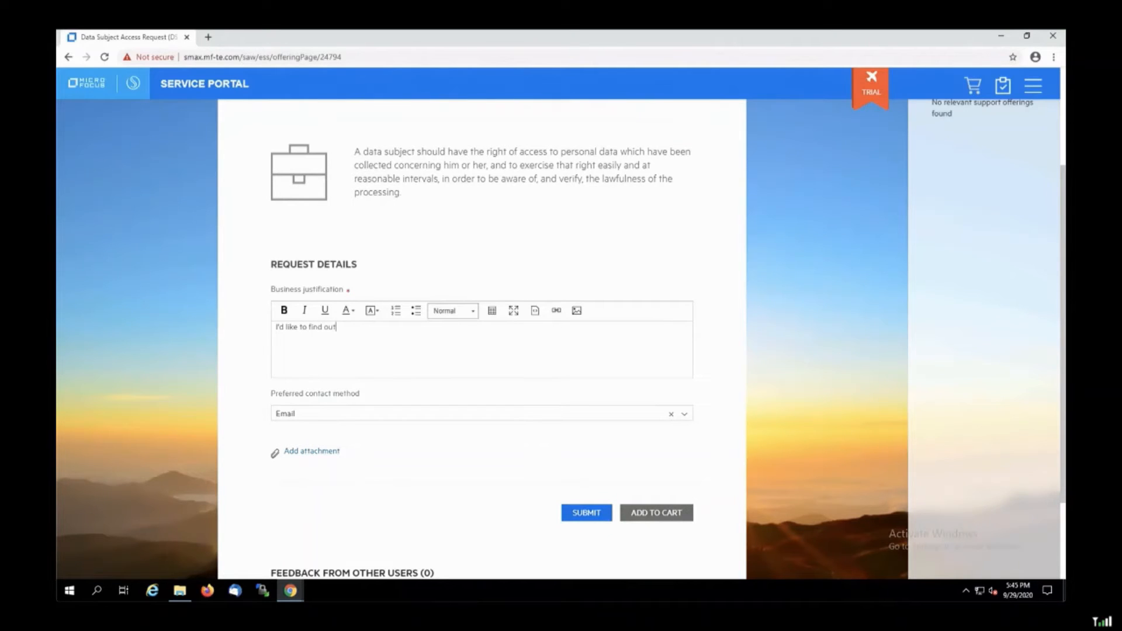
pyautogui.write('what perso')
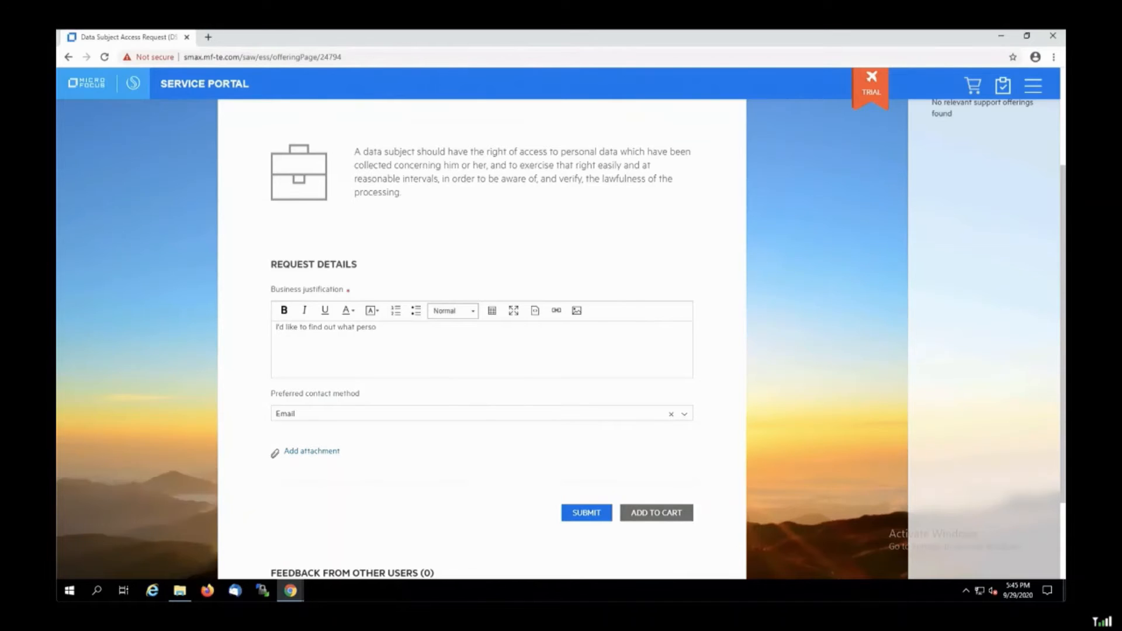
pyautogui.write('nal information is stored about me.')
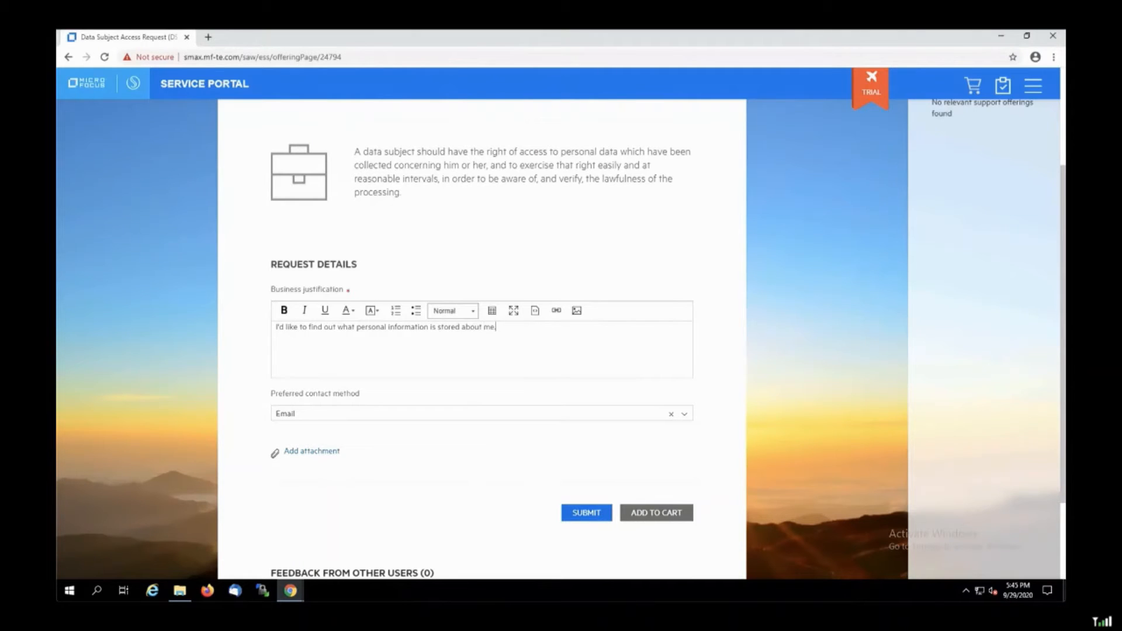
pyautogui.click(586, 512)
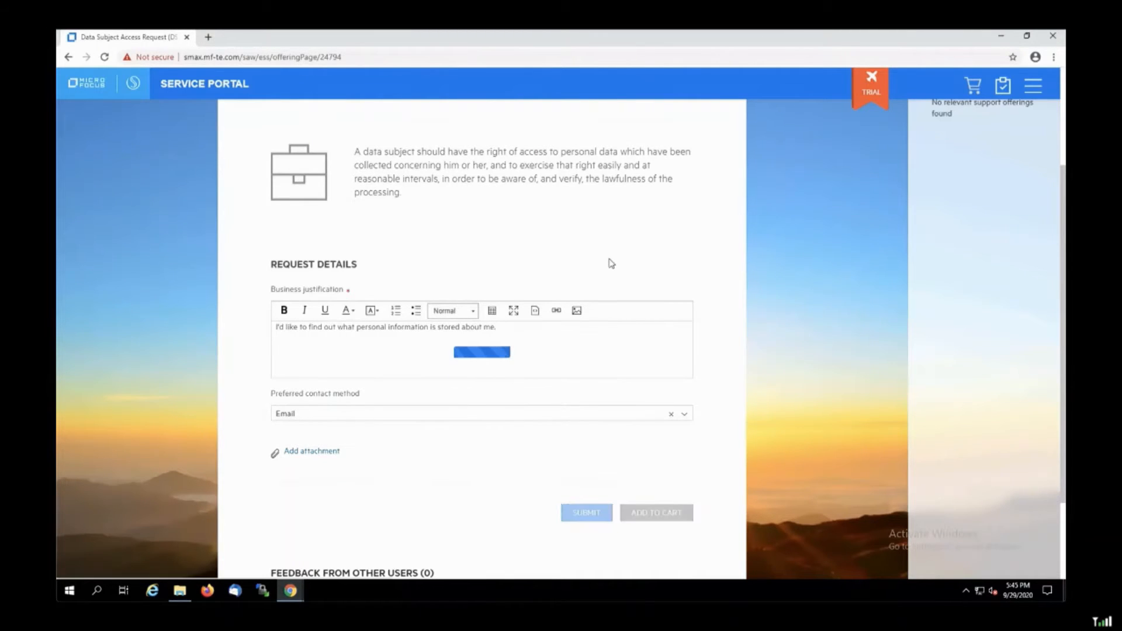
# Step: Refresh My Approvals and review the new approval task 24841
pyautogui.click(584, 512)
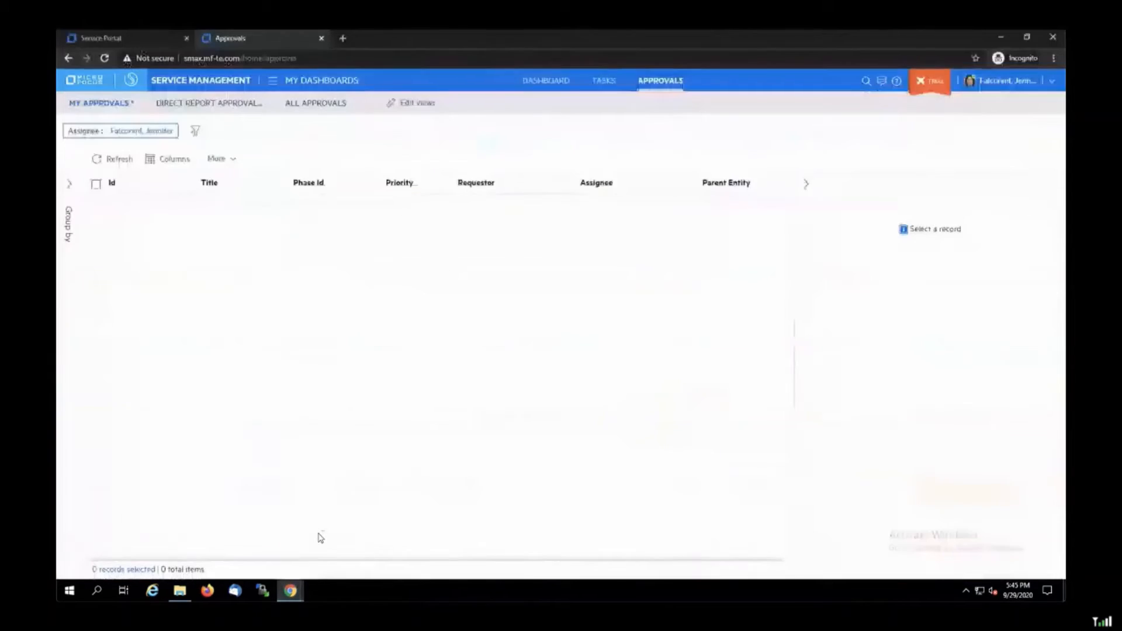
pyautogui.click(112, 158)
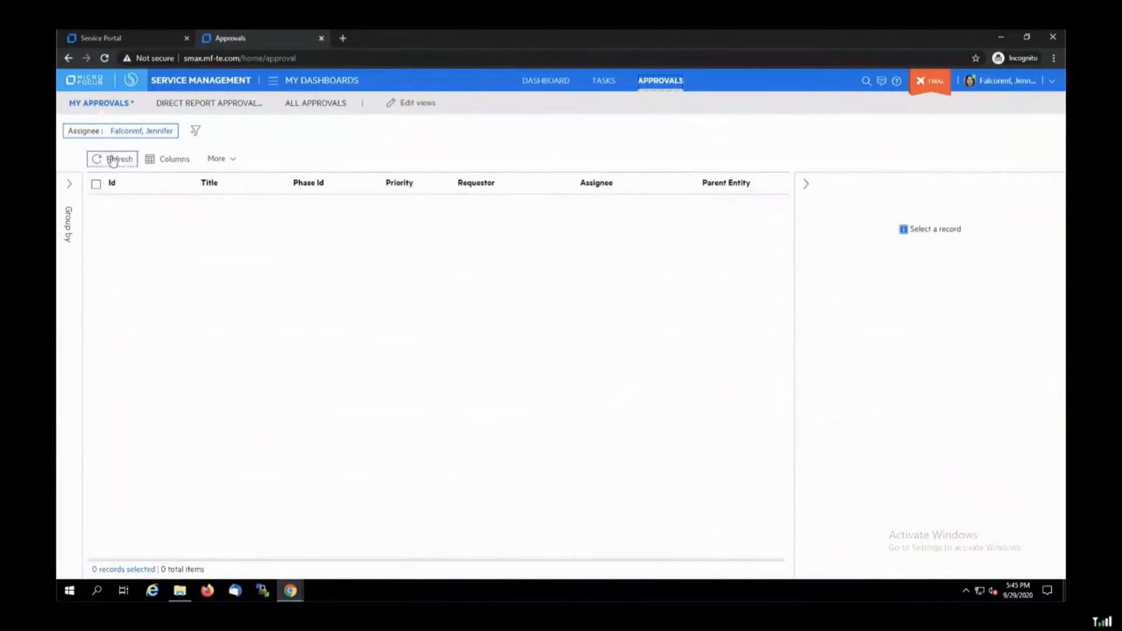
pyautogui.click(112, 157)
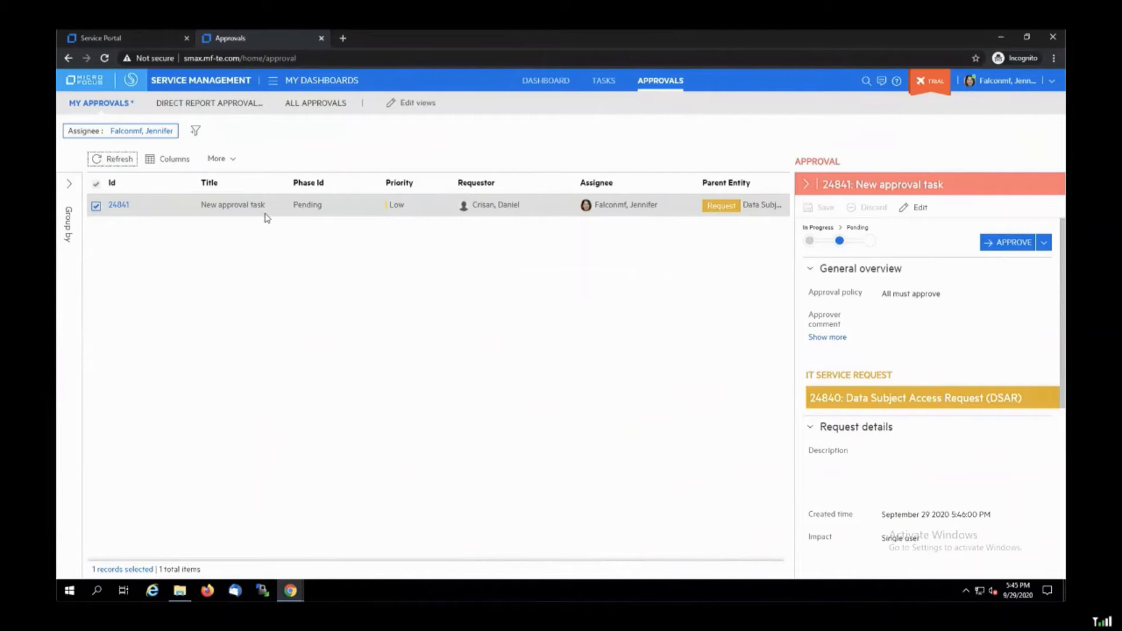
pyautogui.scroll(-3)
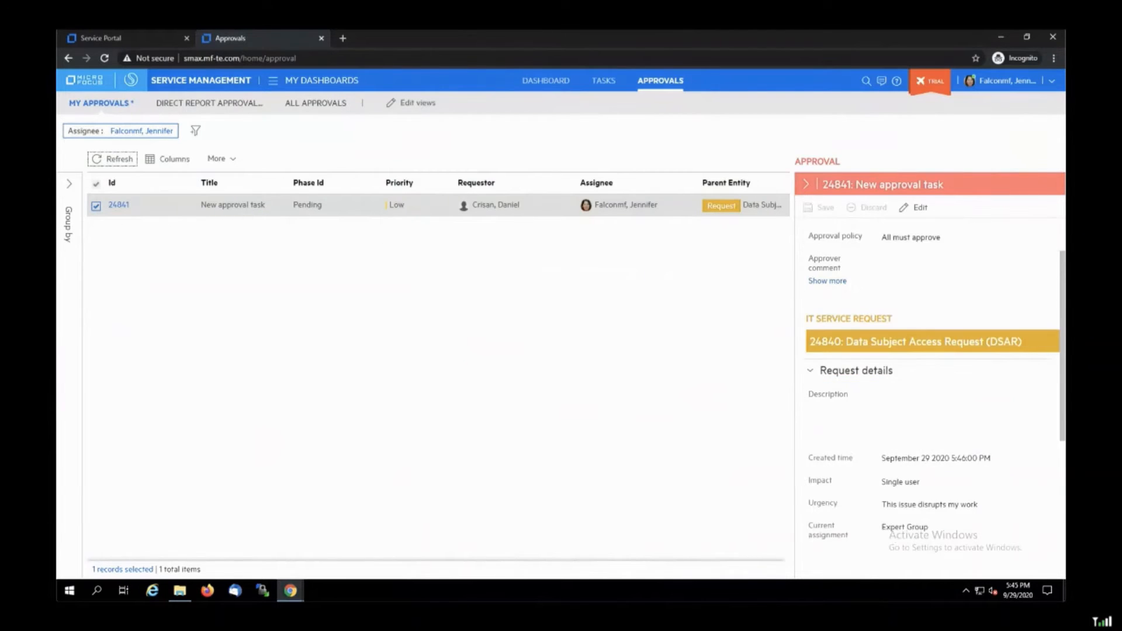
pyautogui.scroll(-3)
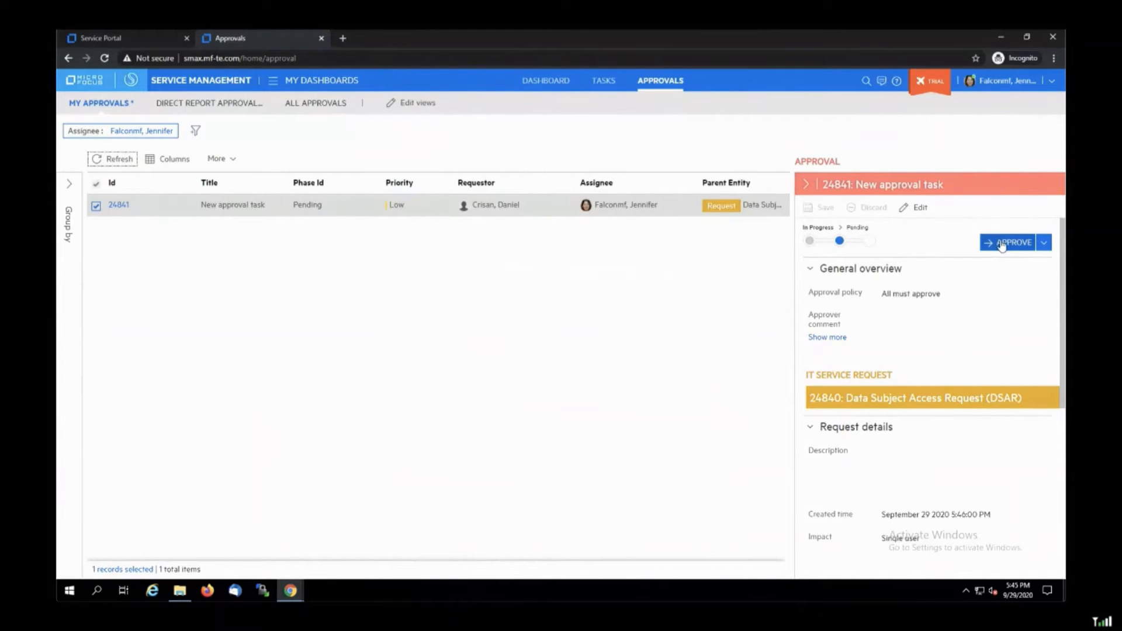
pyautogui.moveTo(1011, 242)
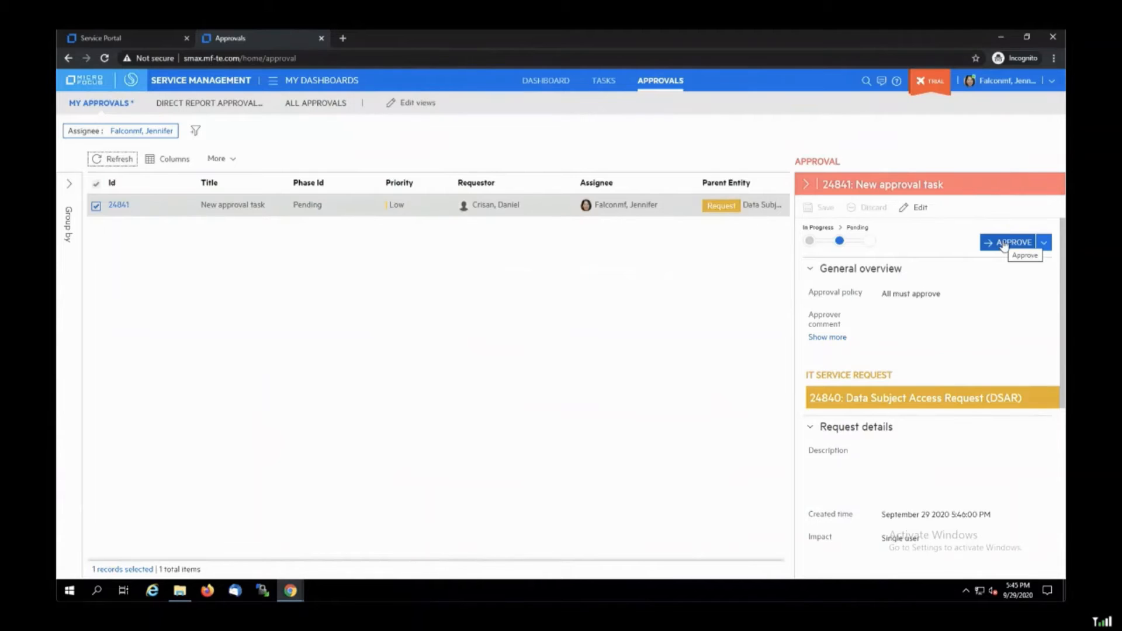
# Step: Approve task 24841 and save it
pyautogui.click(1009, 242)
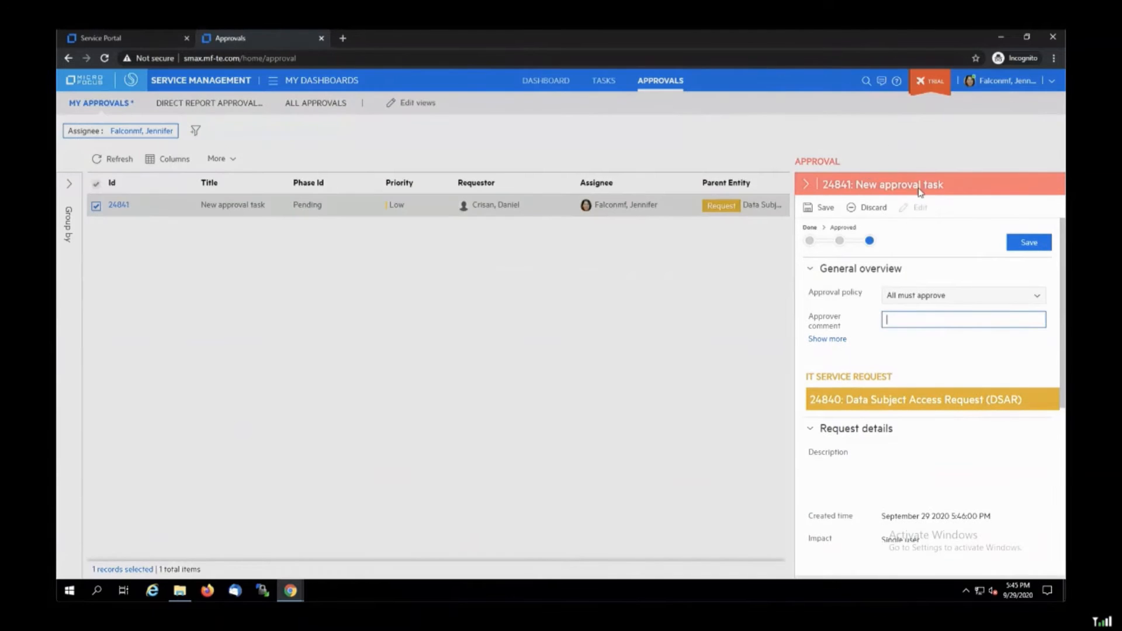
pyautogui.click(1028, 242)
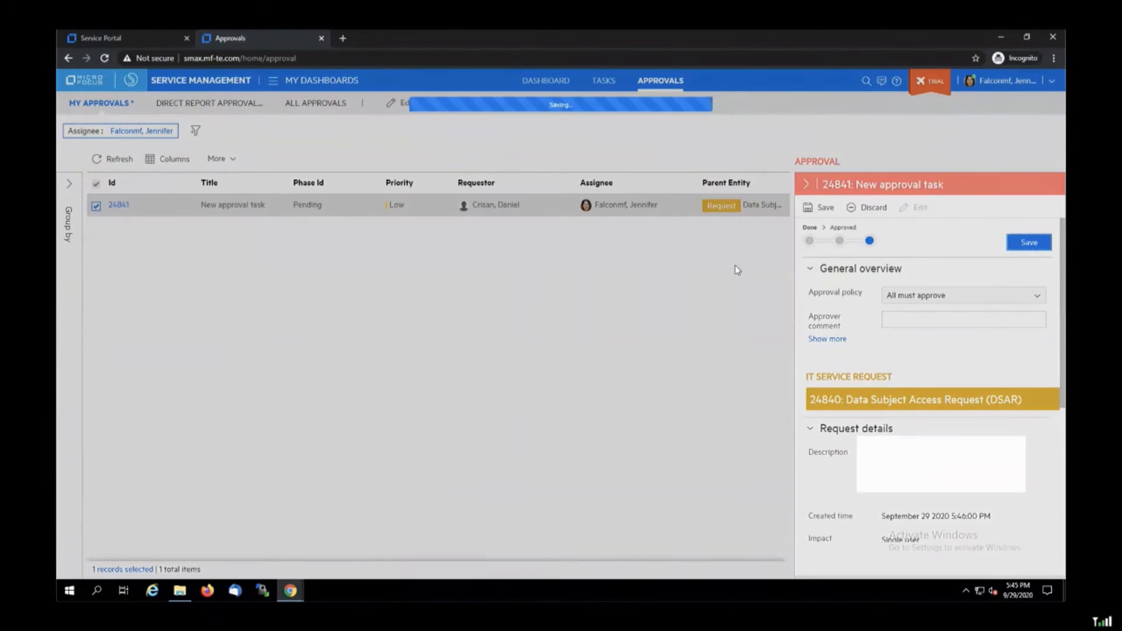
pyautogui.click(1029, 242)
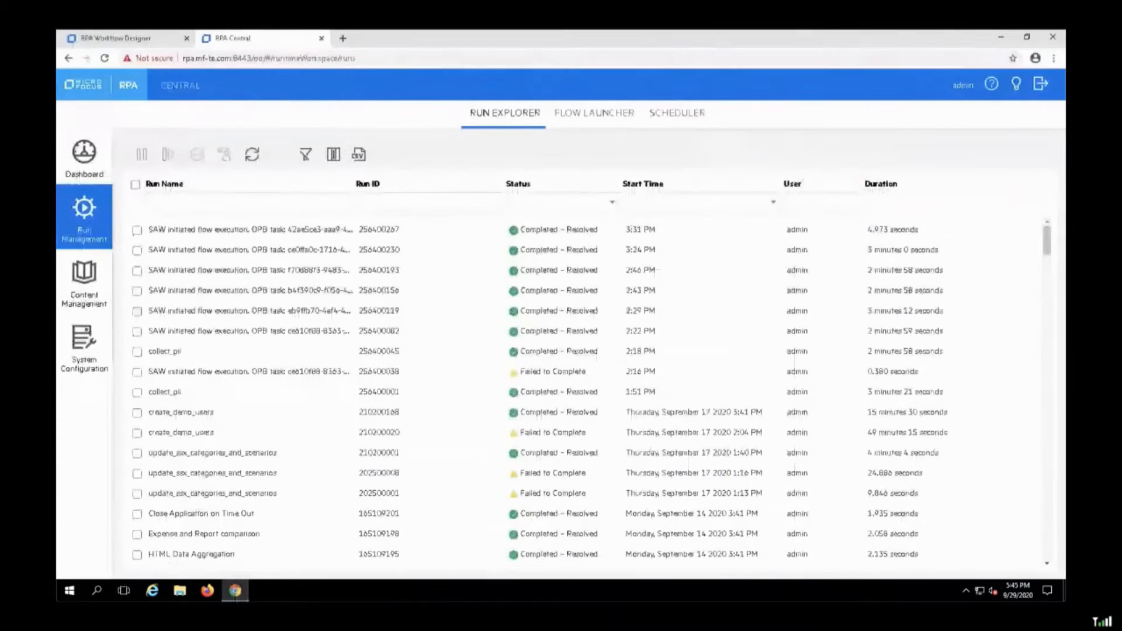
# Step: Show the Run Explorer list of executed flow runs in RPA Central
pyautogui.click(305, 154)
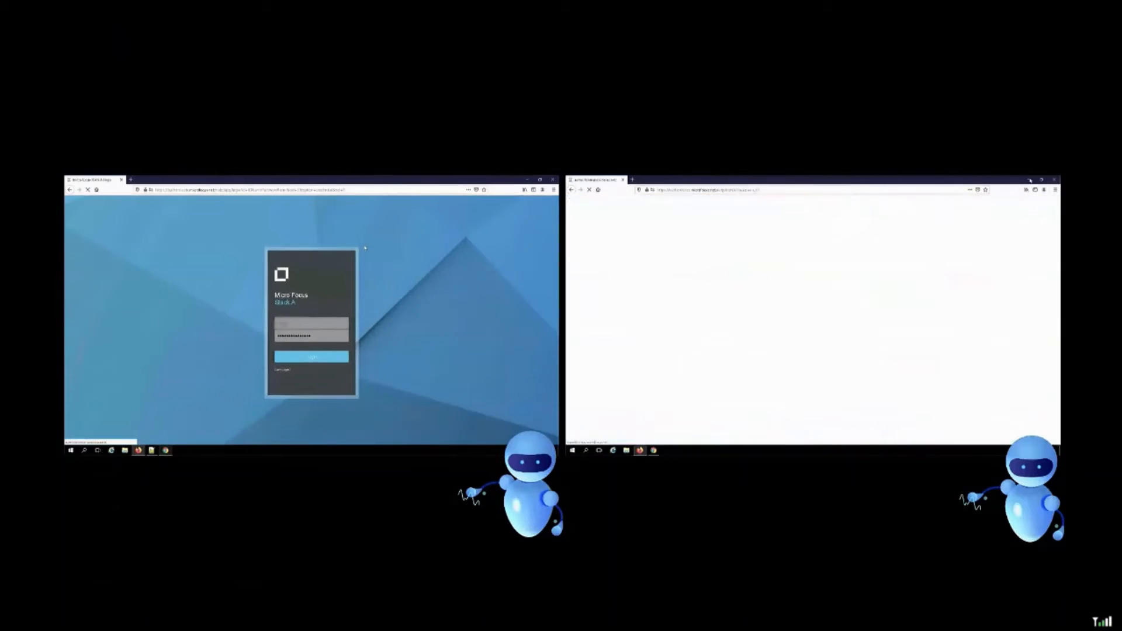
# Step: Follow the robot sessions copying Workday personal details into the Excel Workday sheet
pyautogui.click(311, 357)
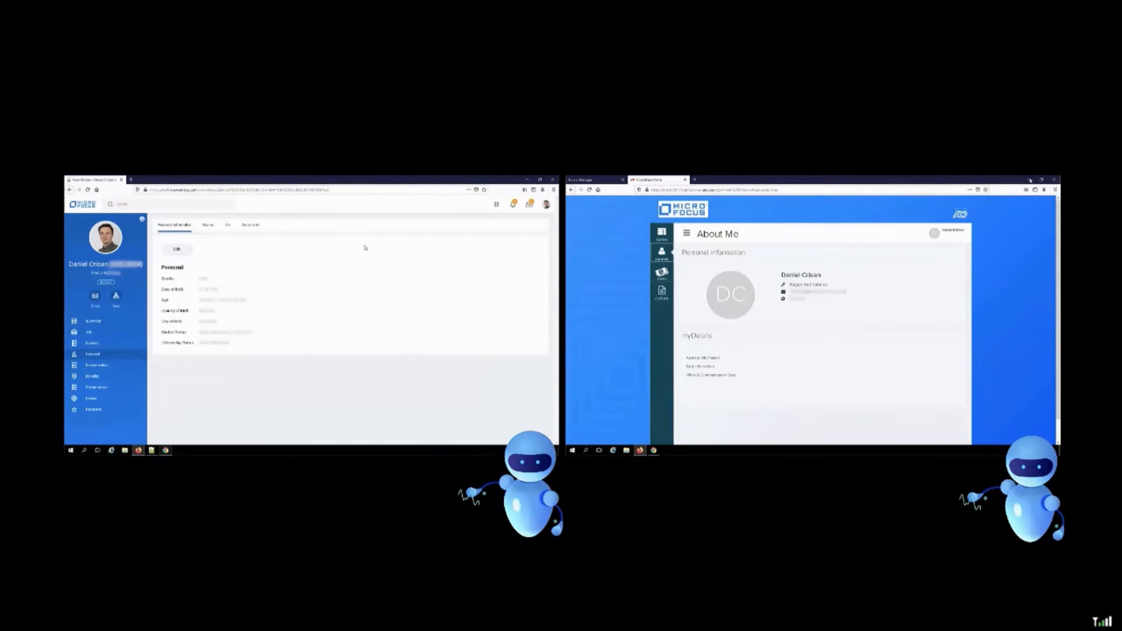
pyautogui.click(702, 357)
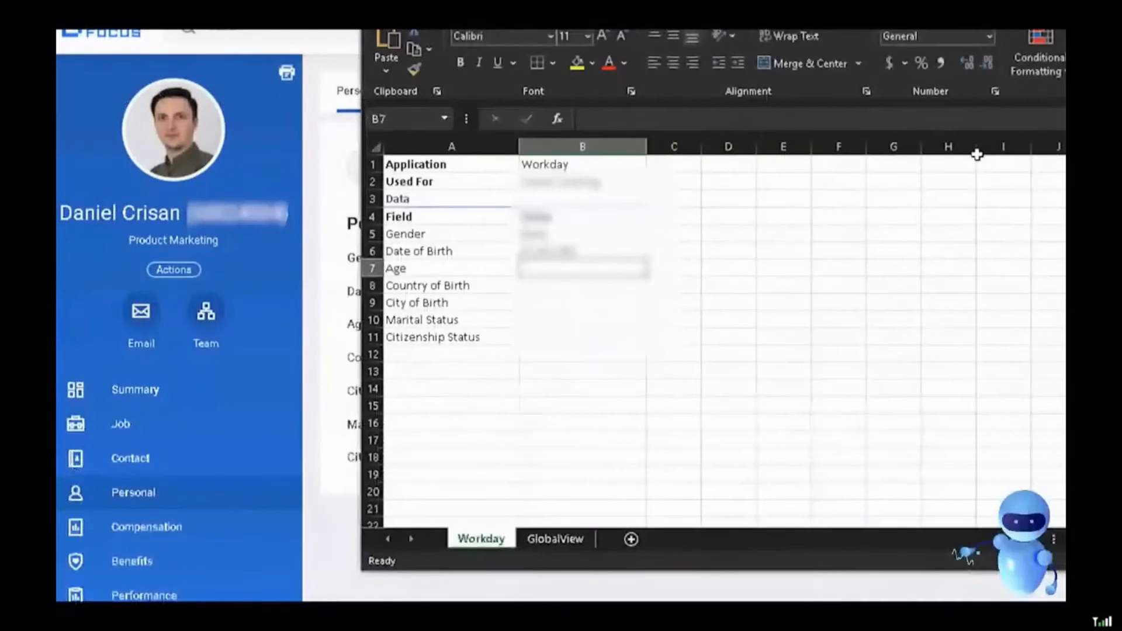
pyautogui.click(582, 285)
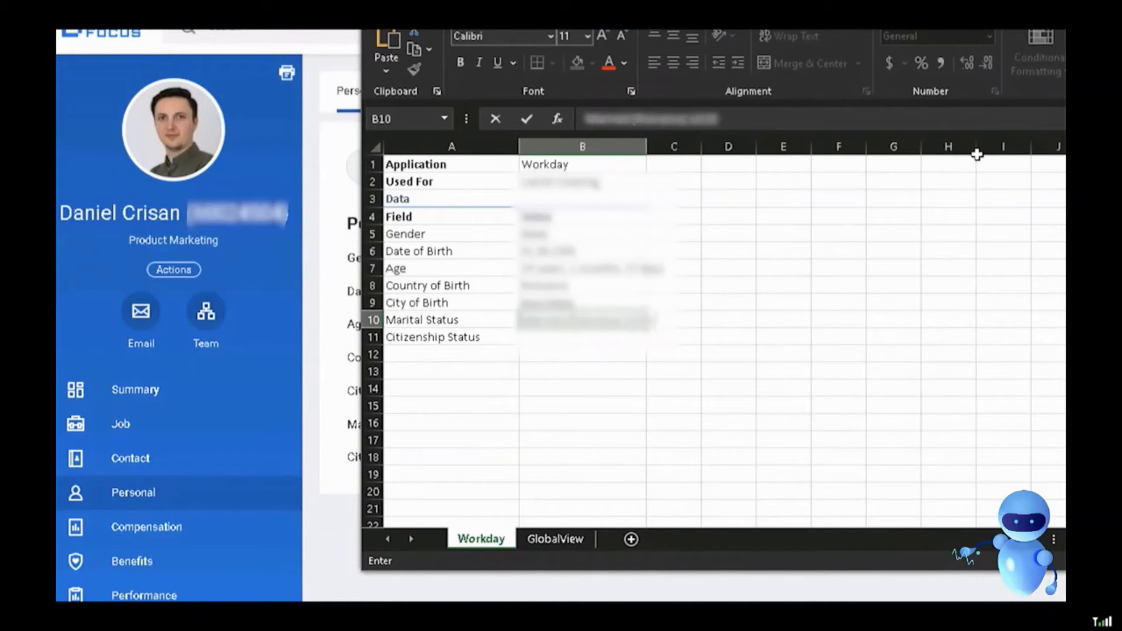
pyautogui.click(582, 336)
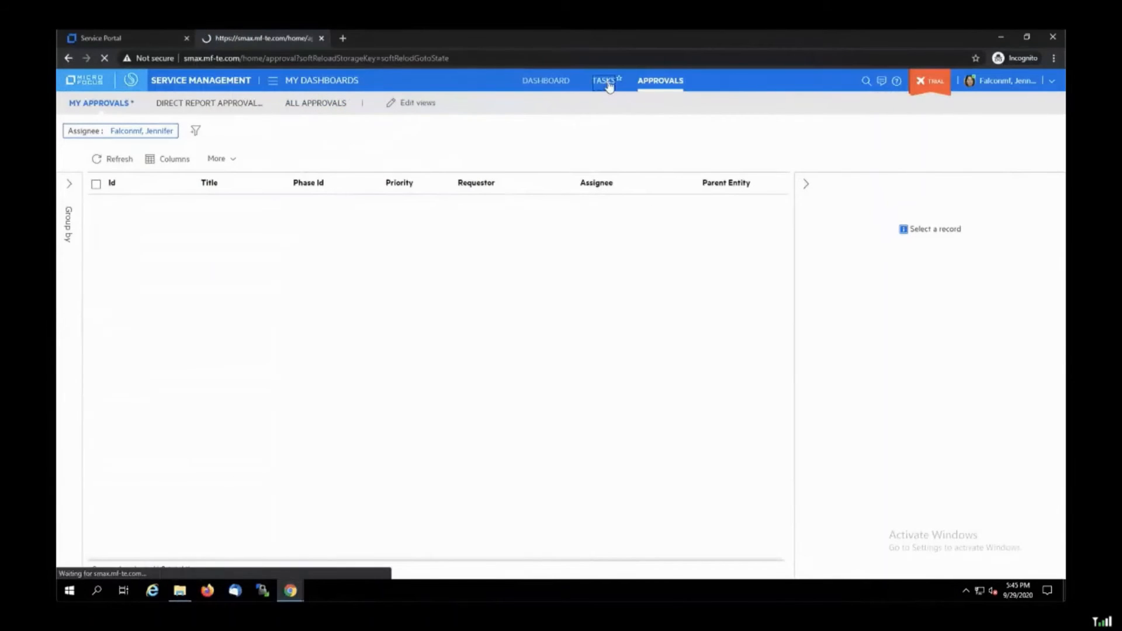
# Step: Validate and save Review Data task 24843 from my Tasks list
pyautogui.click(606, 80)
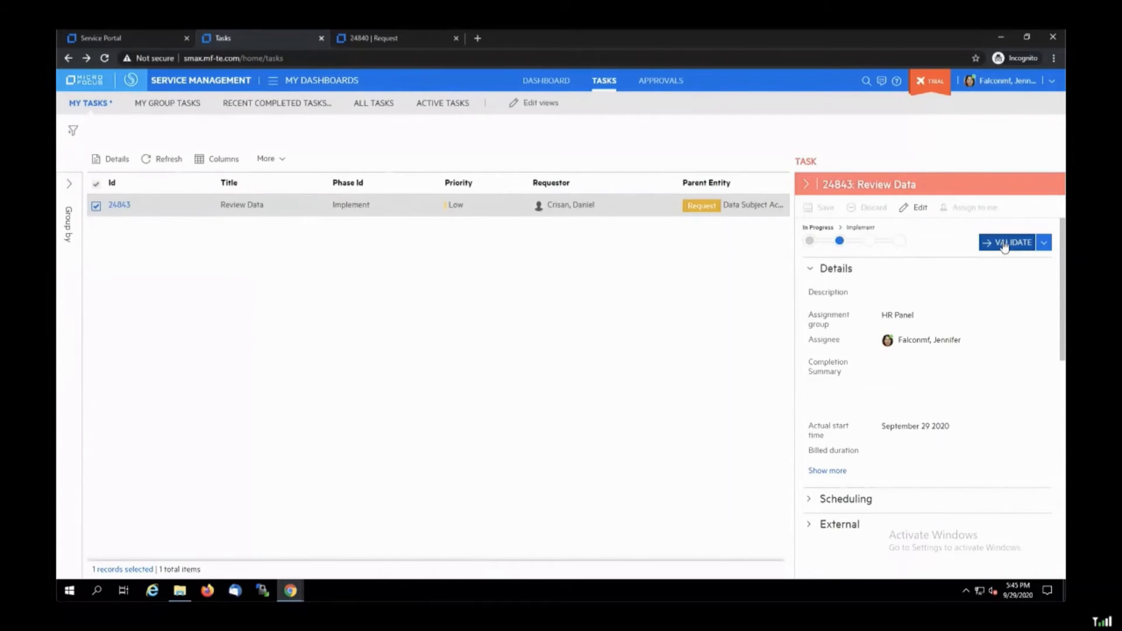
pyautogui.click(1009, 242)
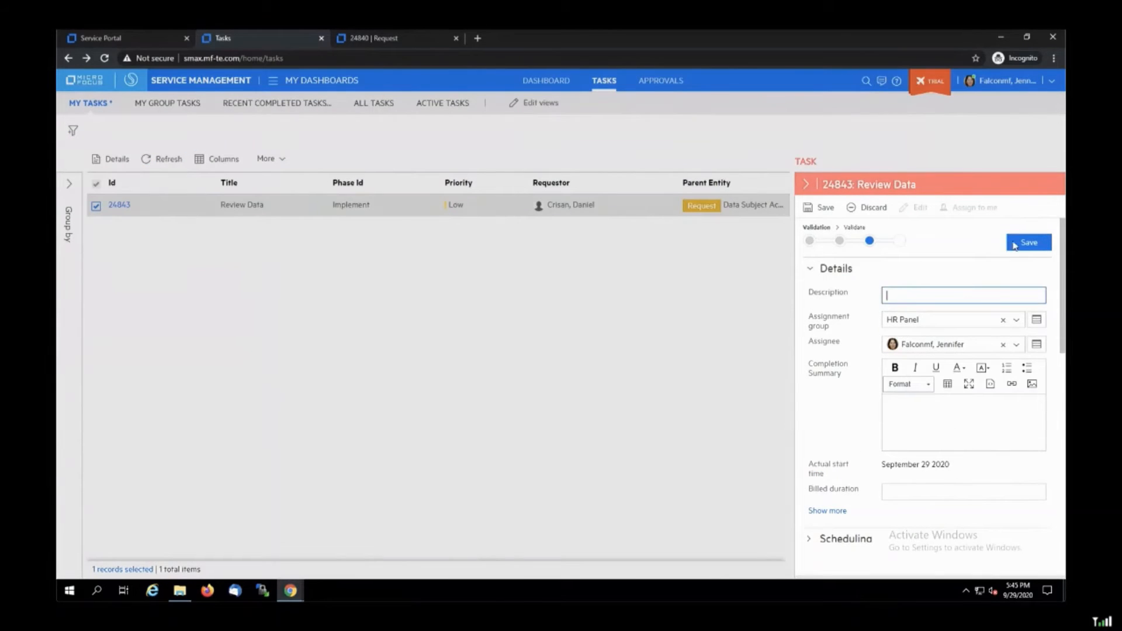
pyautogui.click(1029, 243)
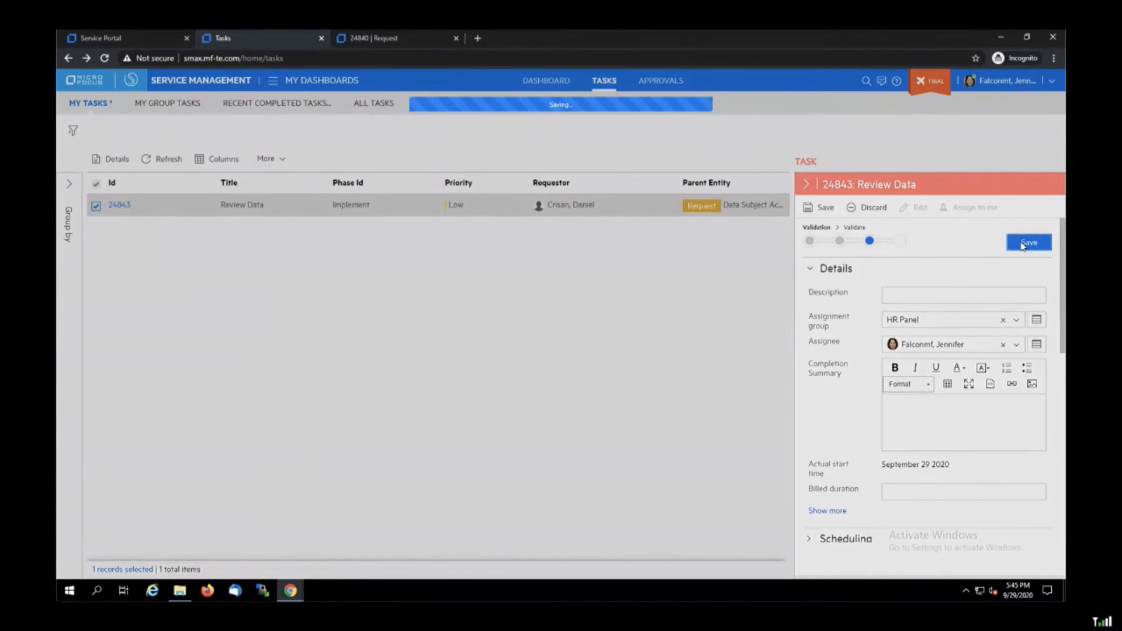
pyautogui.click(1028, 242)
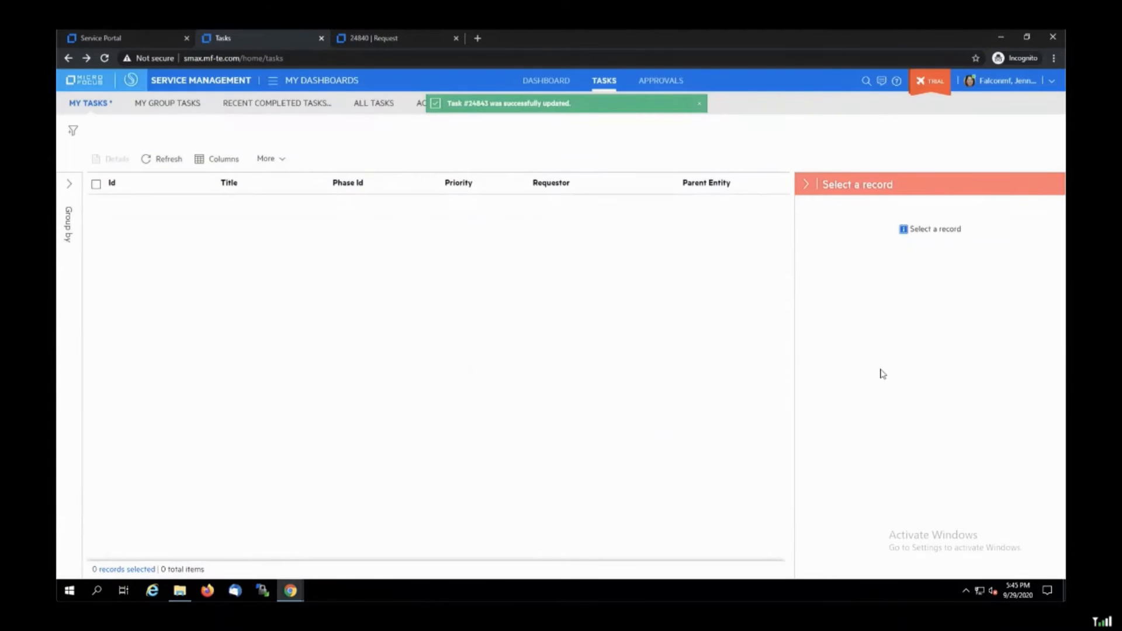
pyautogui.click(235, 590)
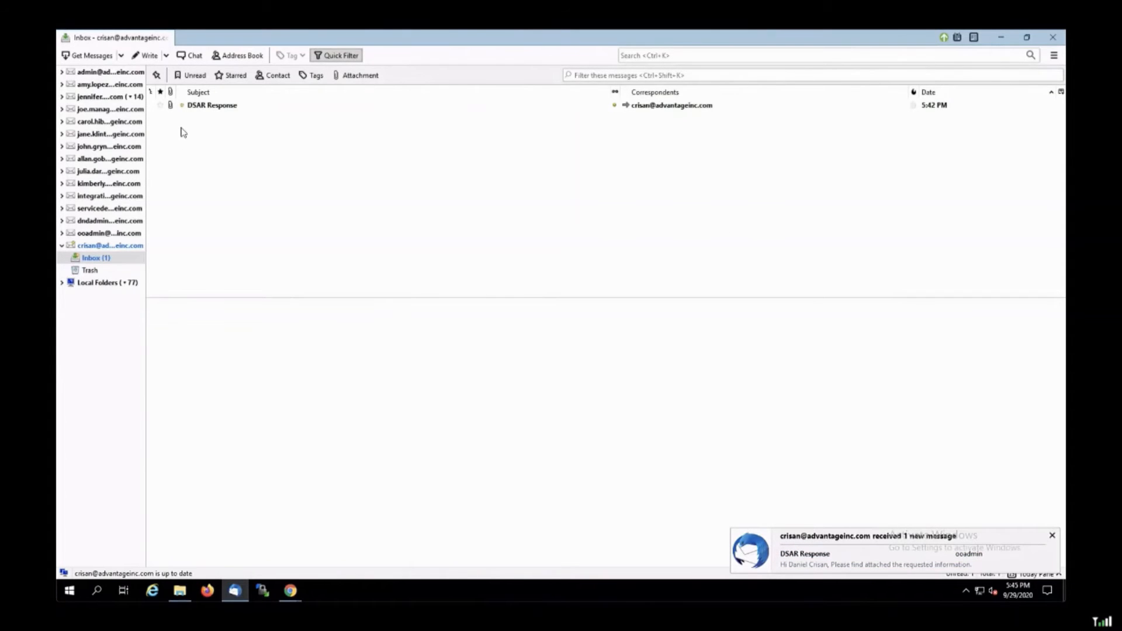
# Step: Read the DSAR Response email and launch dsar_template.xlsx in Excel
pyautogui.doubleClick(211, 104)
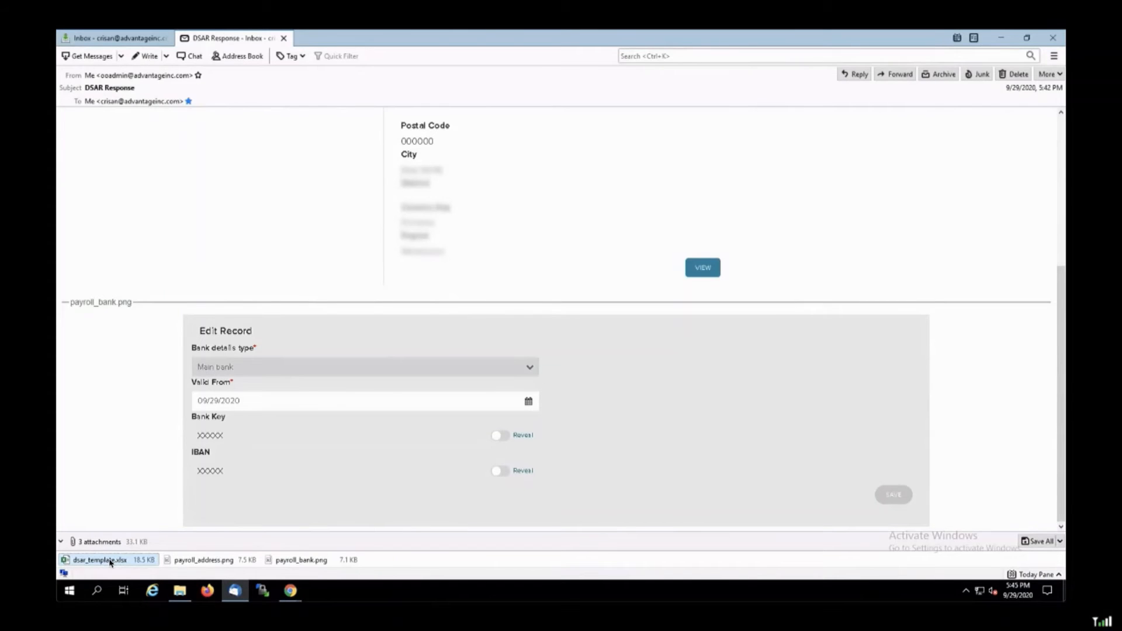
pyautogui.doubleClick(101, 560)
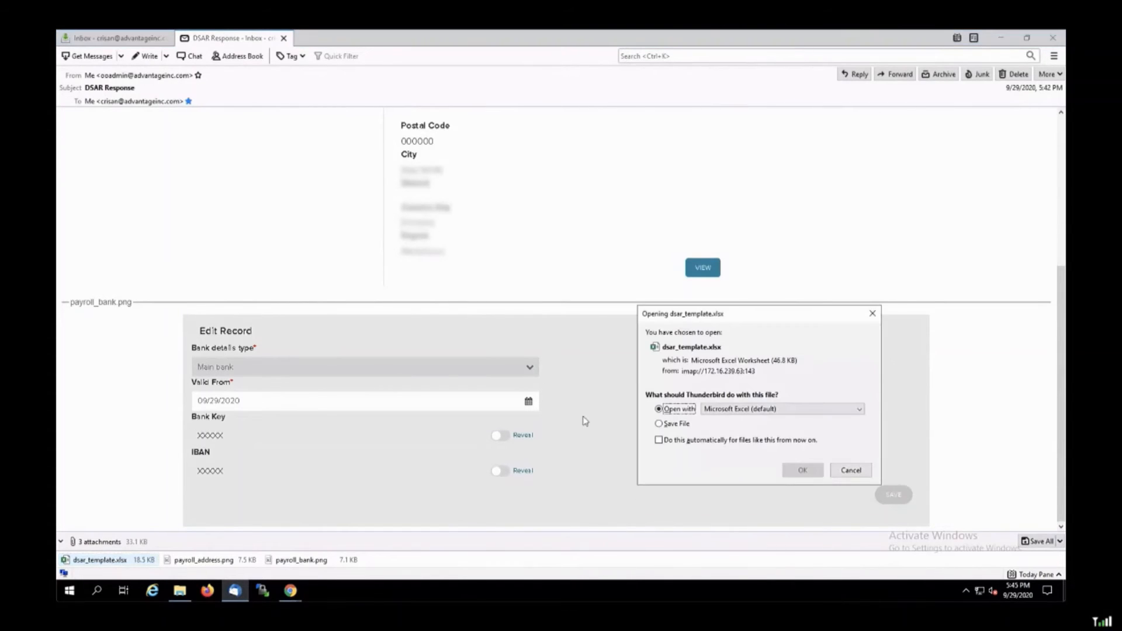
pyautogui.click(801, 469)
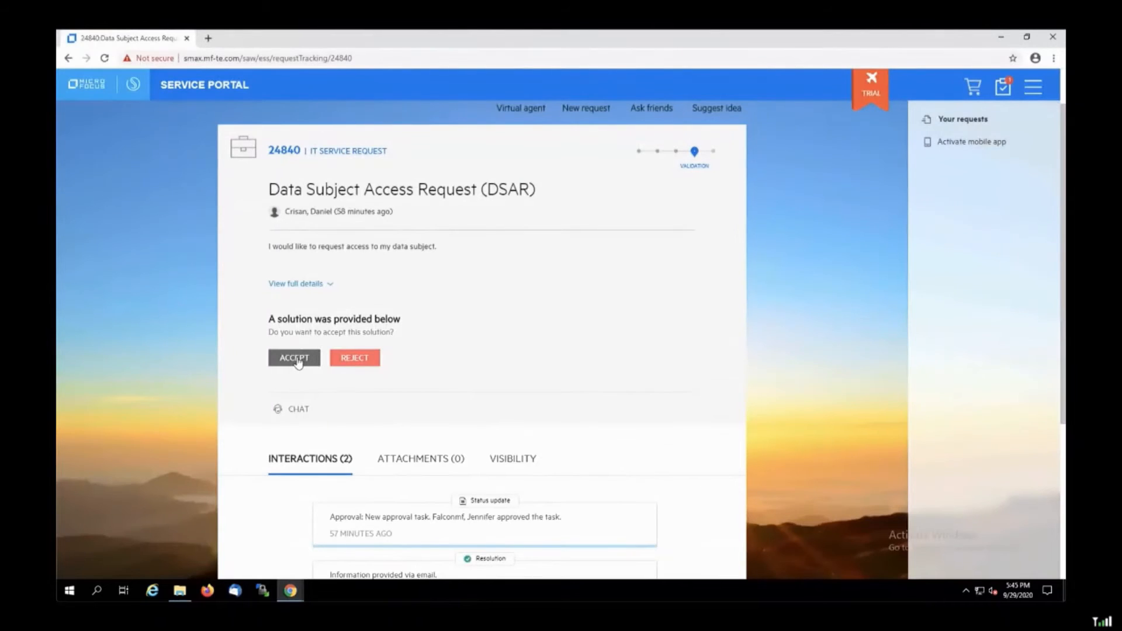
# Step: Accept the provided solution on request 24840 to close it
pyautogui.scroll(-3)
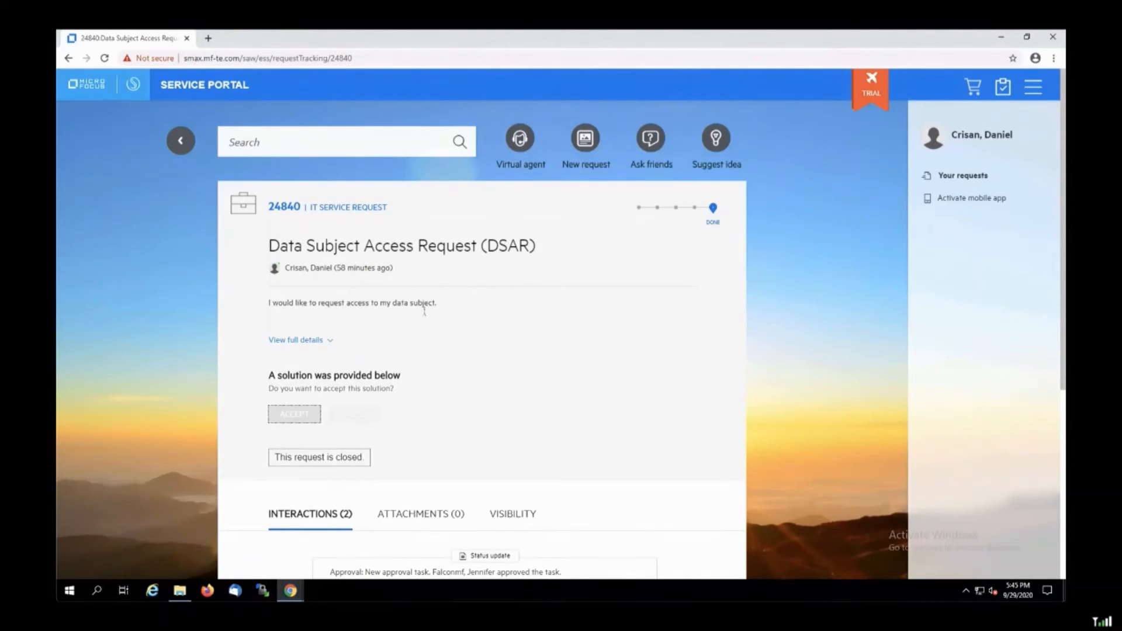
pyautogui.moveTo(418, 361)
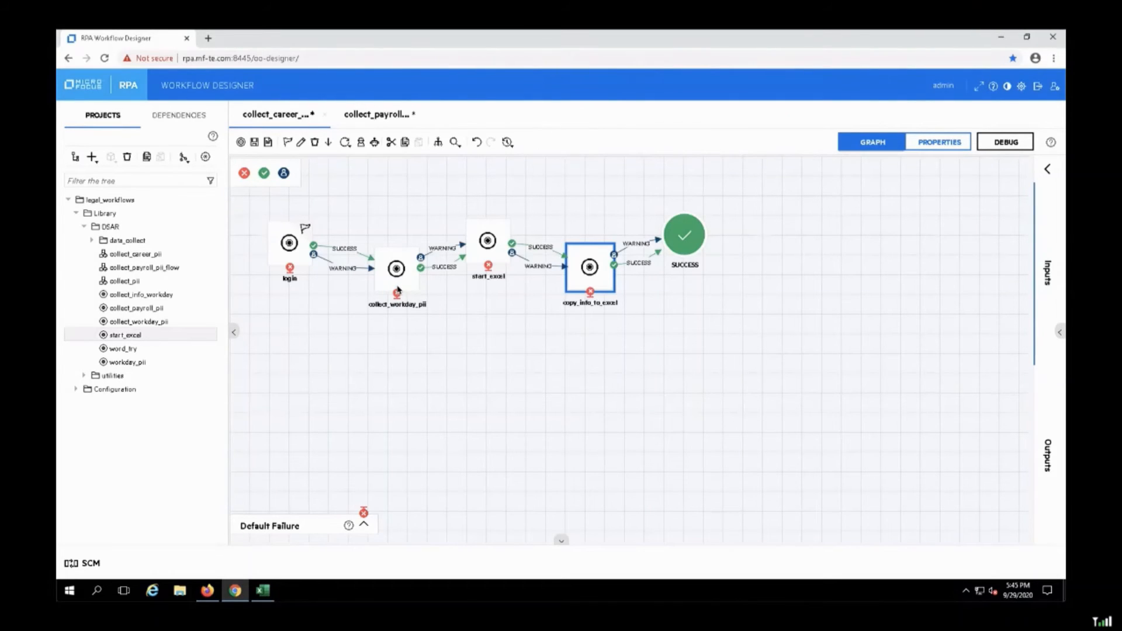
pyautogui.moveTo(361, 228)
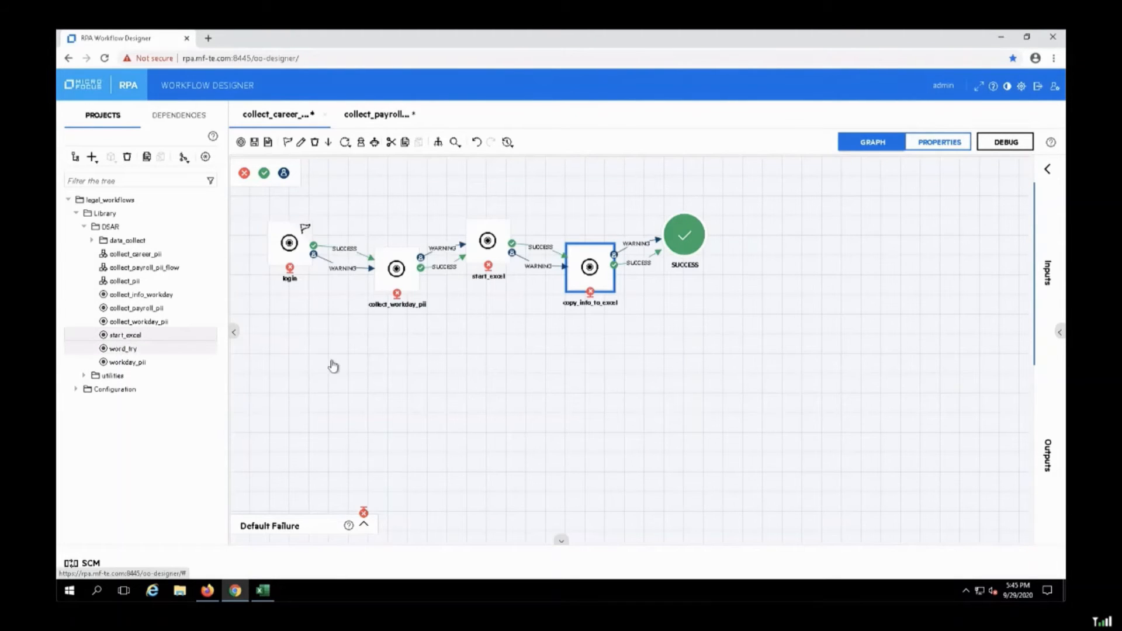
# Step: Inspect the collect_career_pii graph, then switch to the collect_payroll flow
pyautogui.click(123, 349)
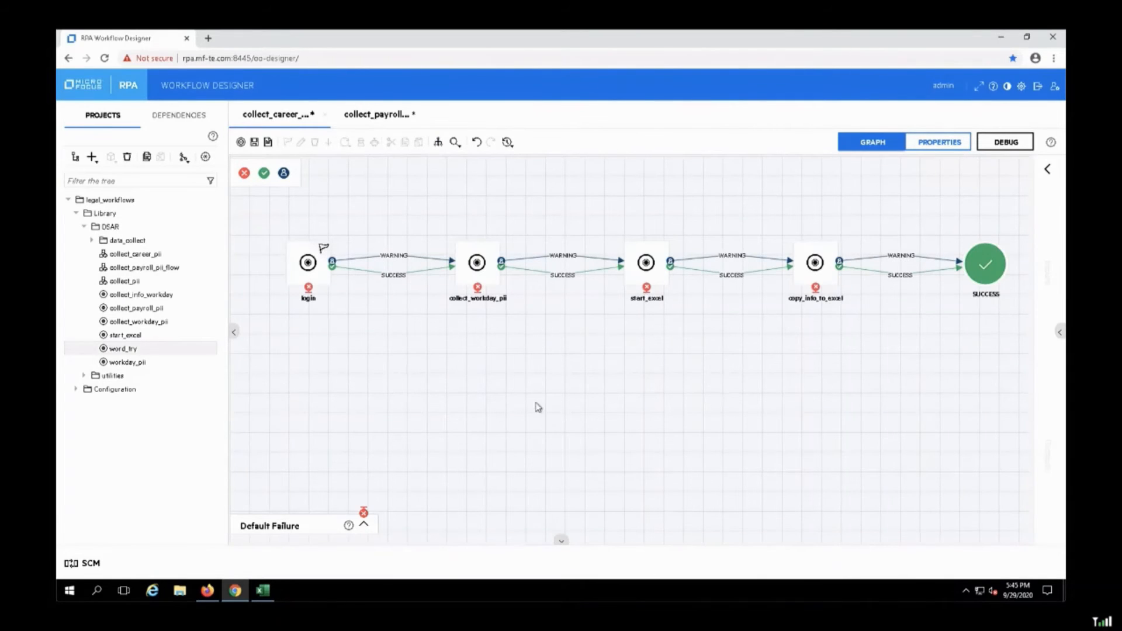
pyautogui.moveTo(566, 278)
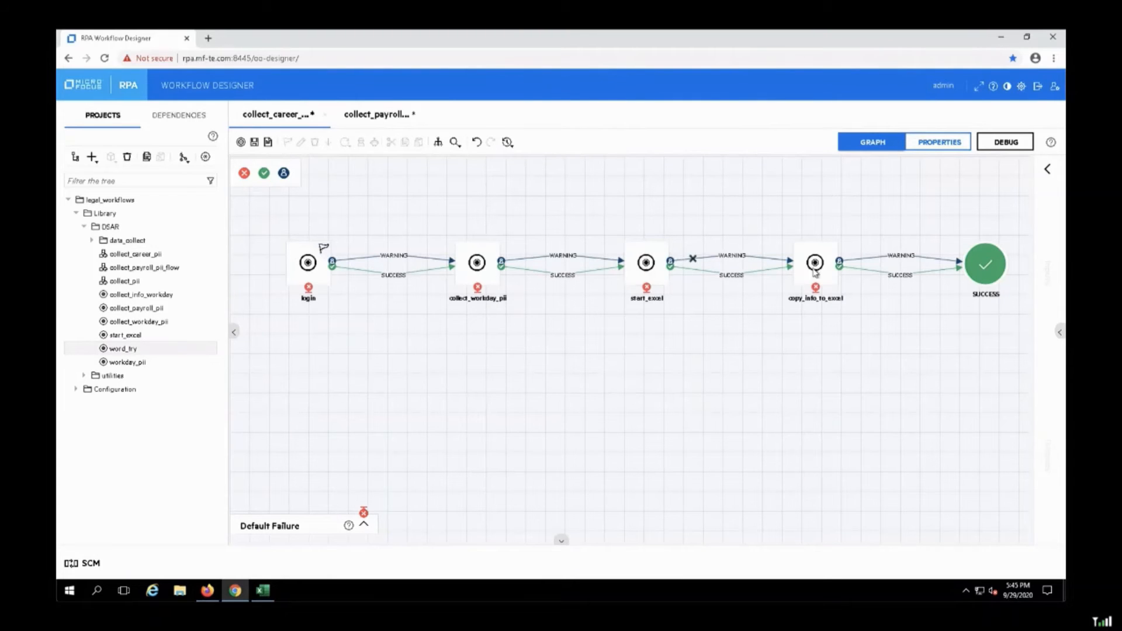
pyautogui.click(378, 113)
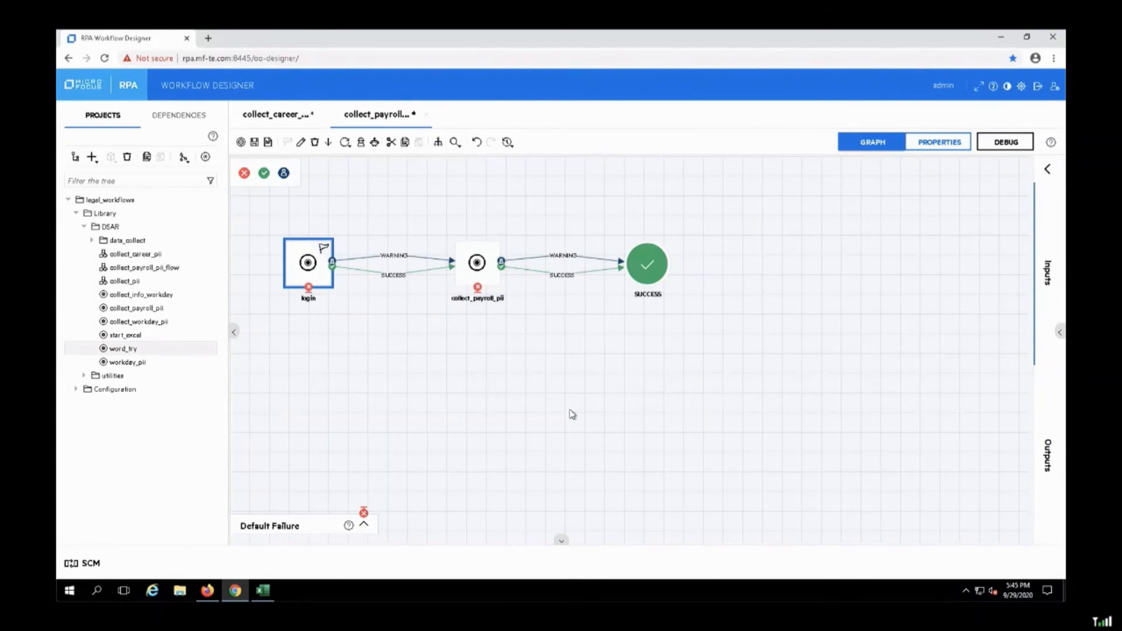
pyautogui.moveTo(583, 324)
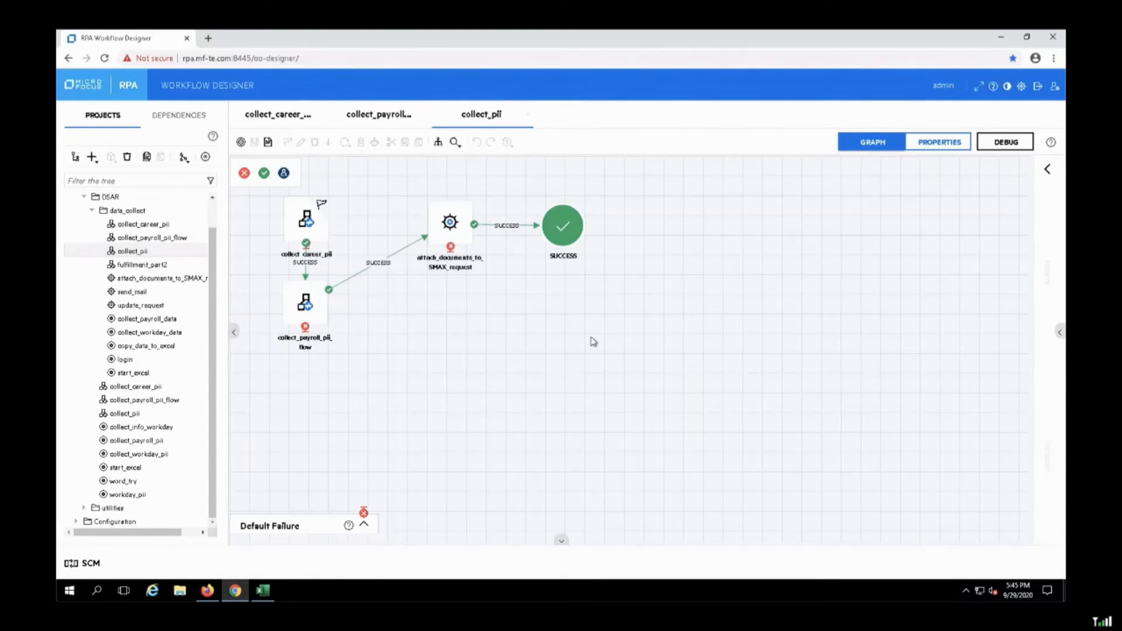
pyautogui.moveTo(544, 334)
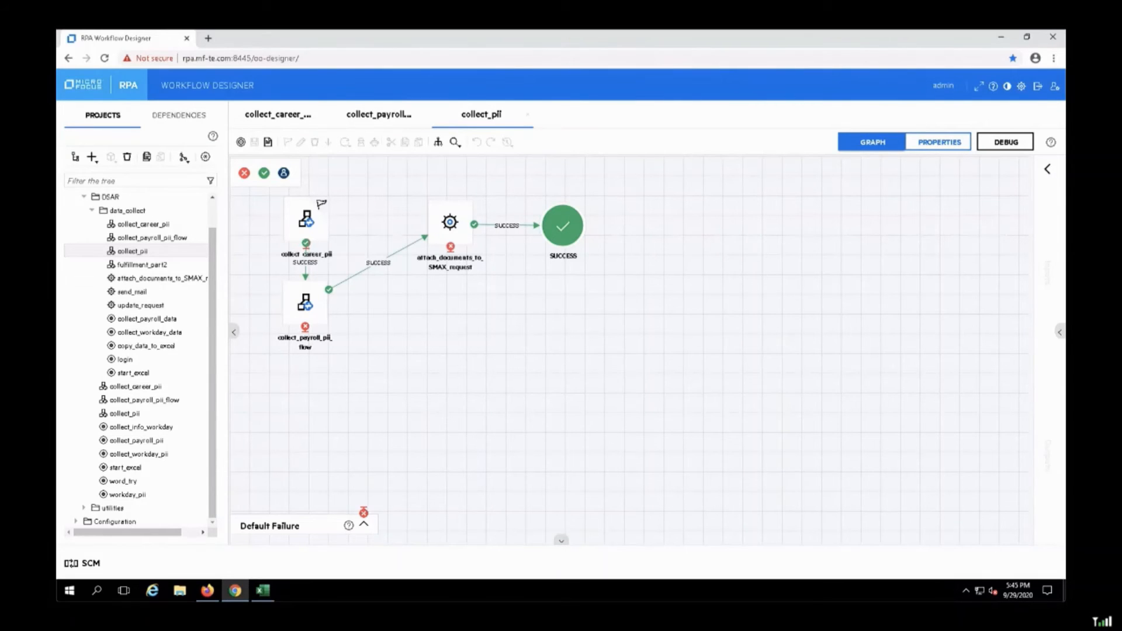
# Step: Show the worker's personal information profile in Workday
pyautogui.click(208, 590)
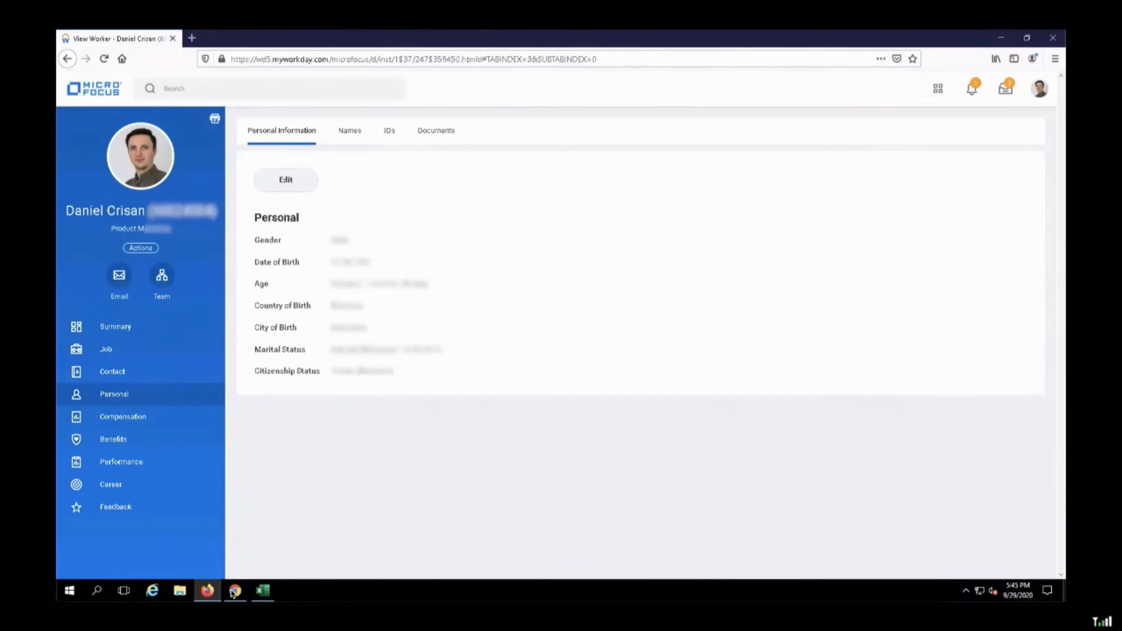
# Step: Return to the collect_career_pii debug run and select the failed collect_info_workday step
pyautogui.click(235, 590)
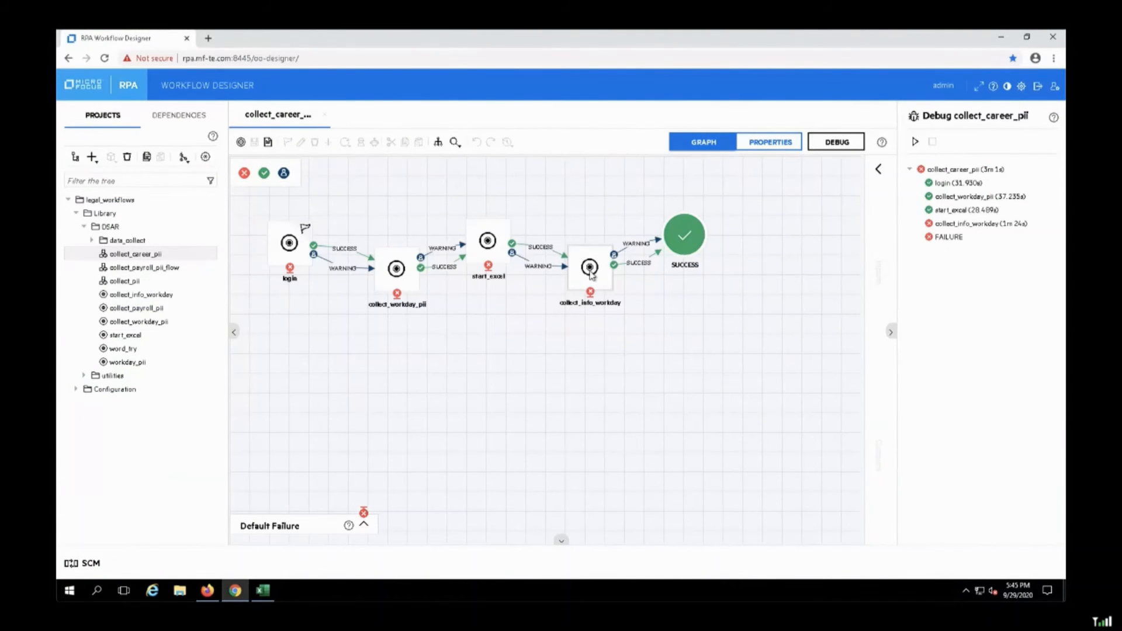
pyautogui.click(590, 266)
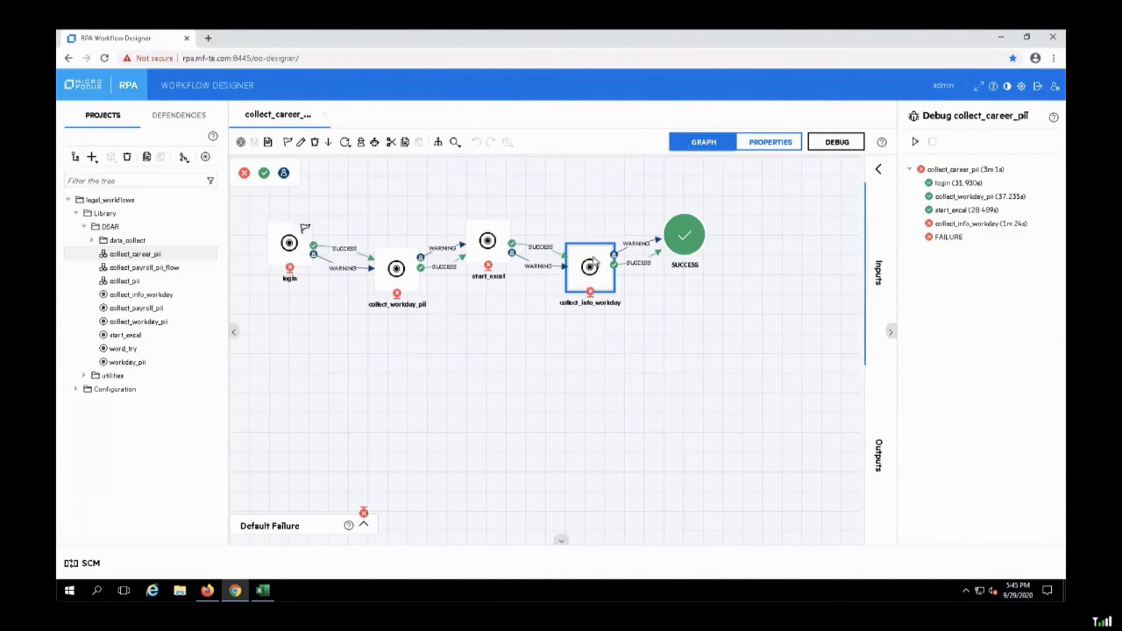
pyautogui.moveTo(620, 319)
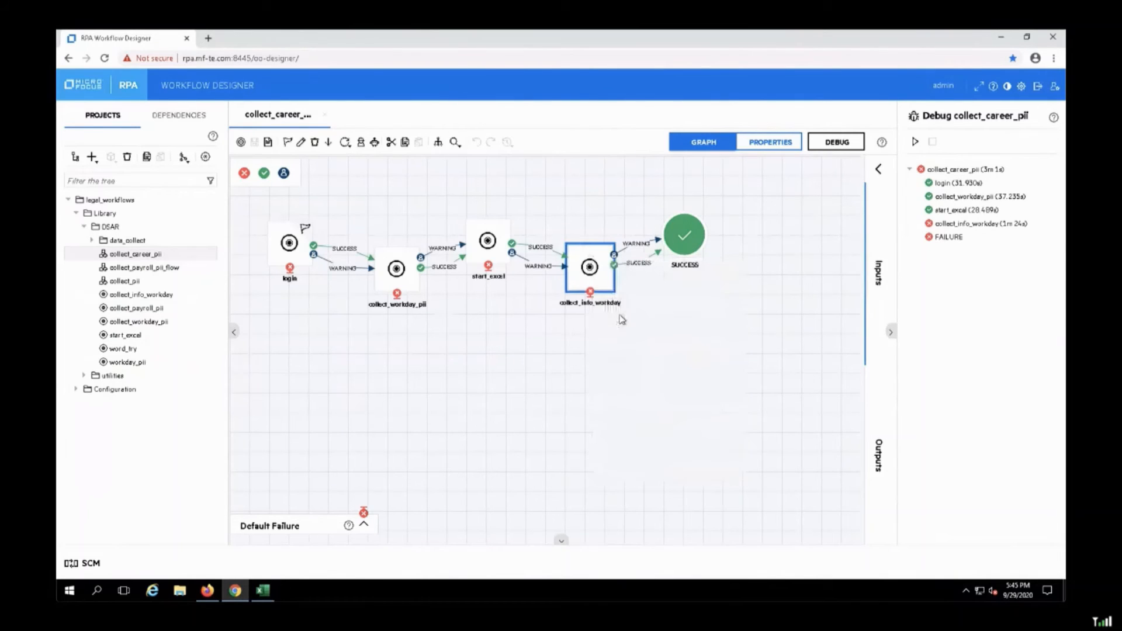
# Step: Review the output and Excel typing steps of collect_info_workday, then start recording additional steps
pyautogui.doubleClick(589, 266)
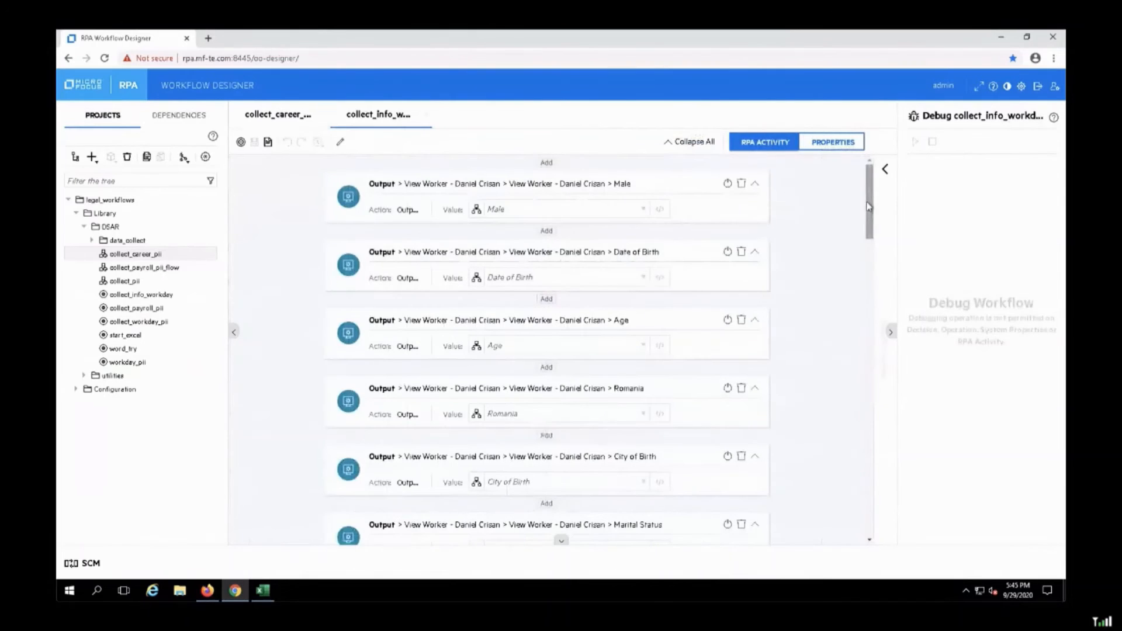
pyautogui.scroll(-3)
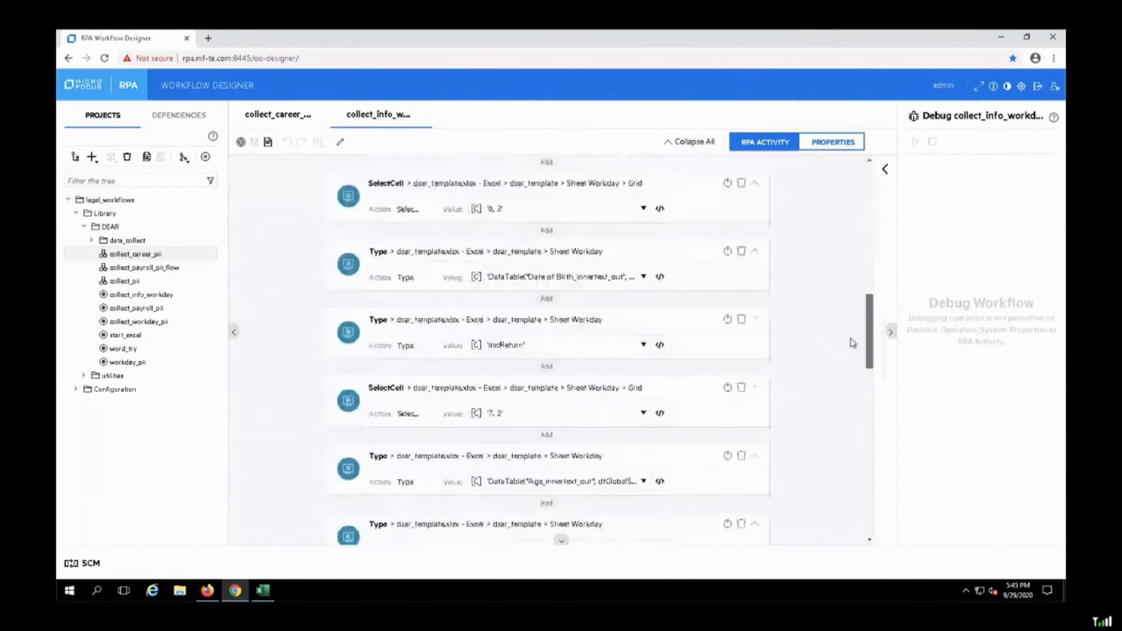
pyautogui.scroll(-3)
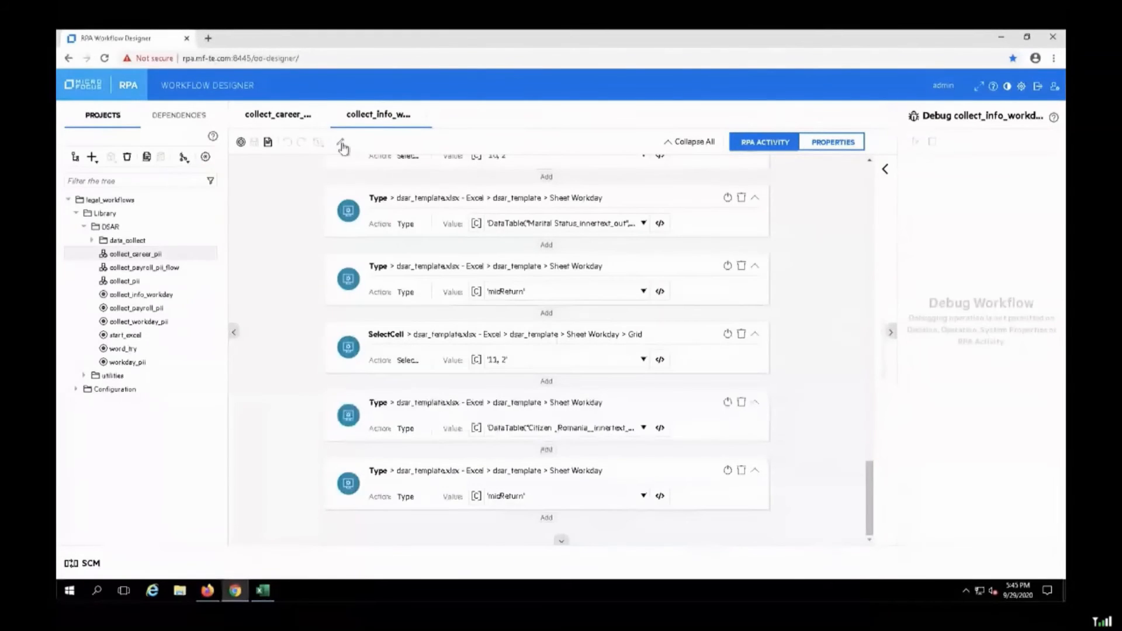
pyautogui.click(343, 141)
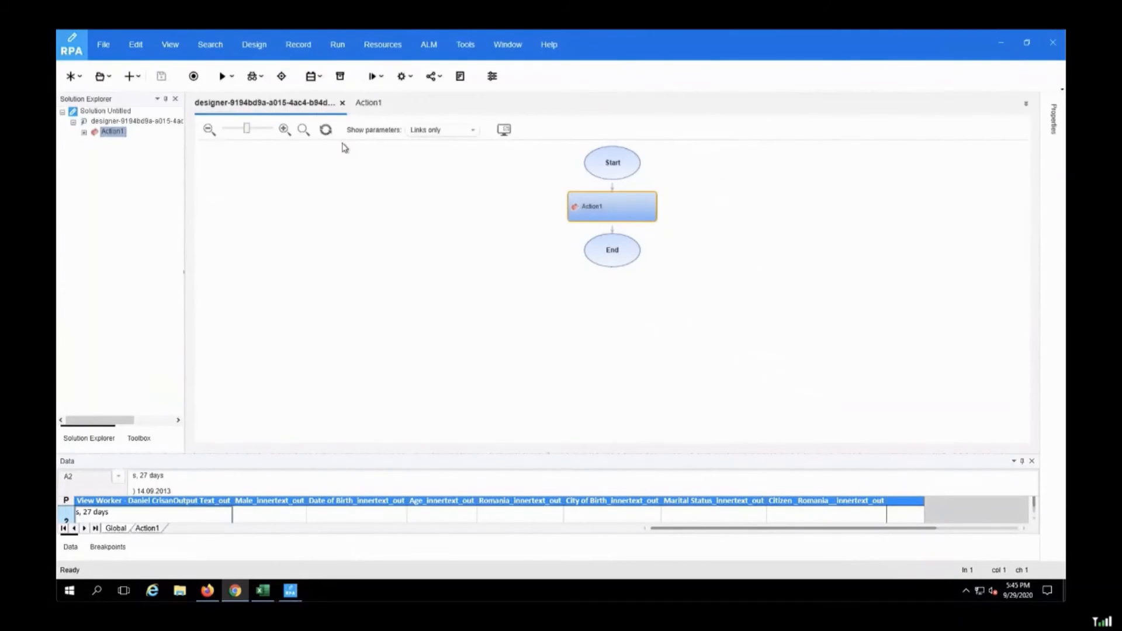
pyautogui.moveTo(338, 230)
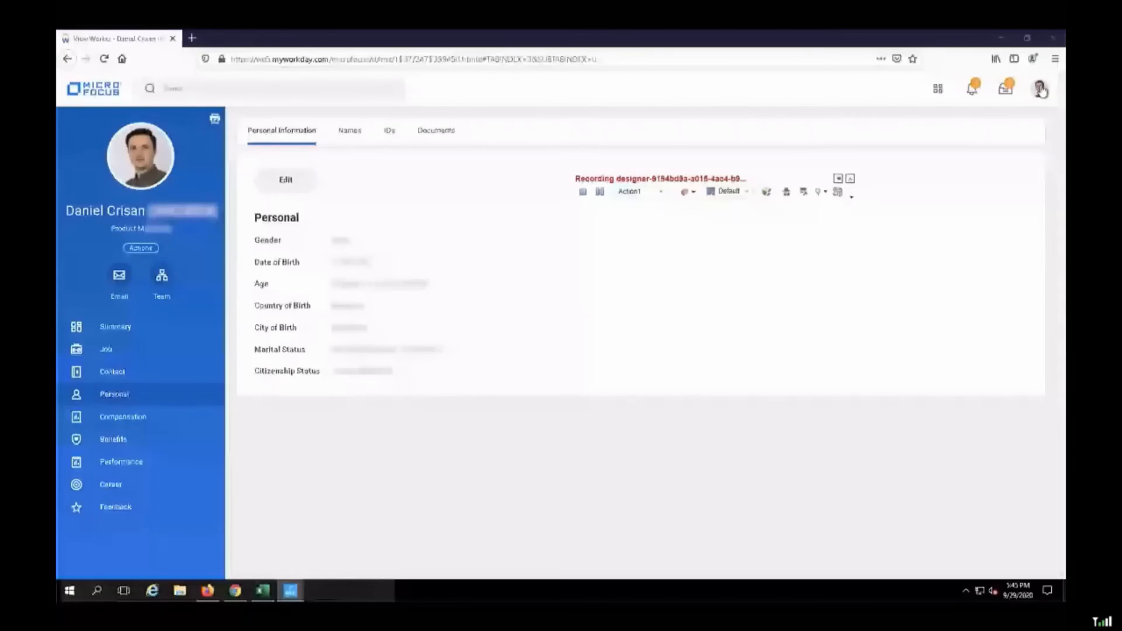
# Step: Sign out of Workday via the top-right profile menu's Sign Out option
pyautogui.click(1041, 88)
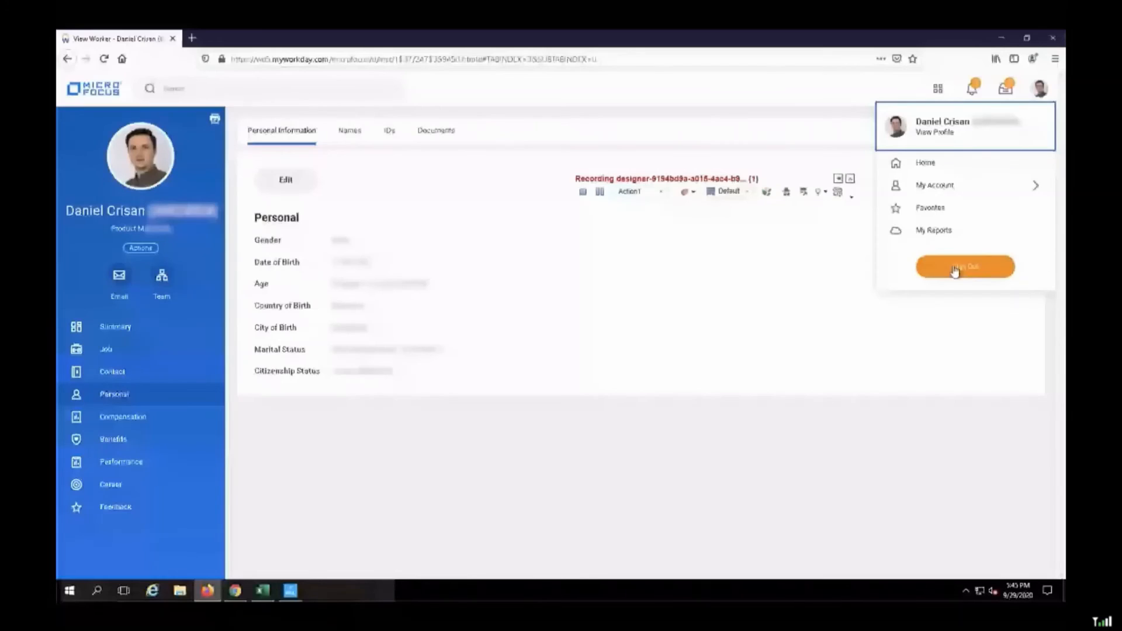
pyautogui.click(964, 266)
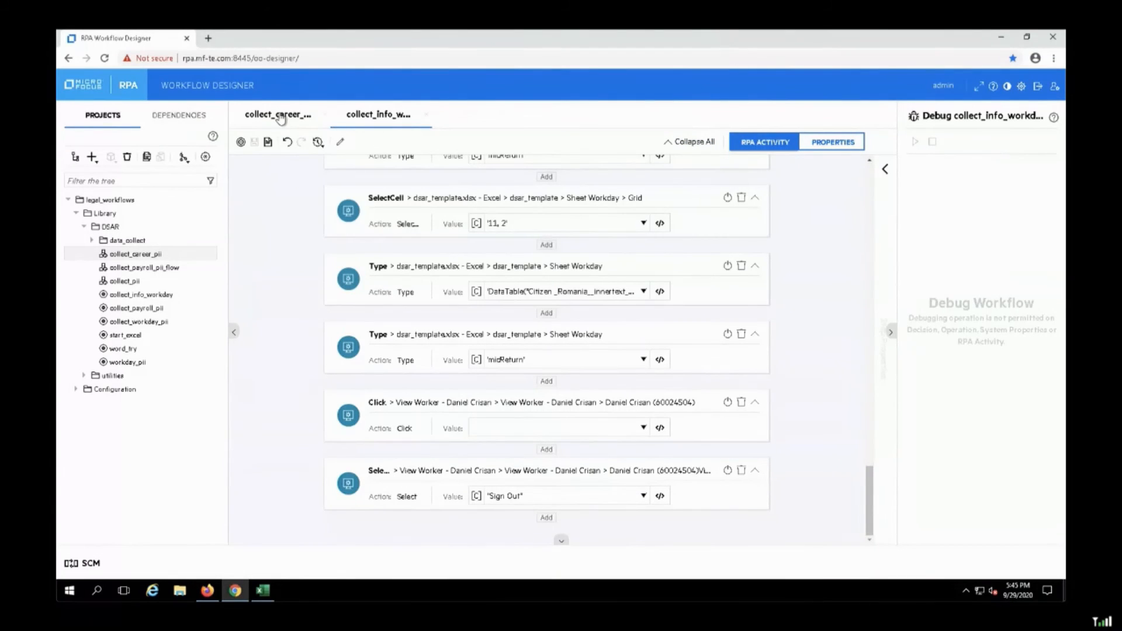
pyautogui.moveTo(323, 121)
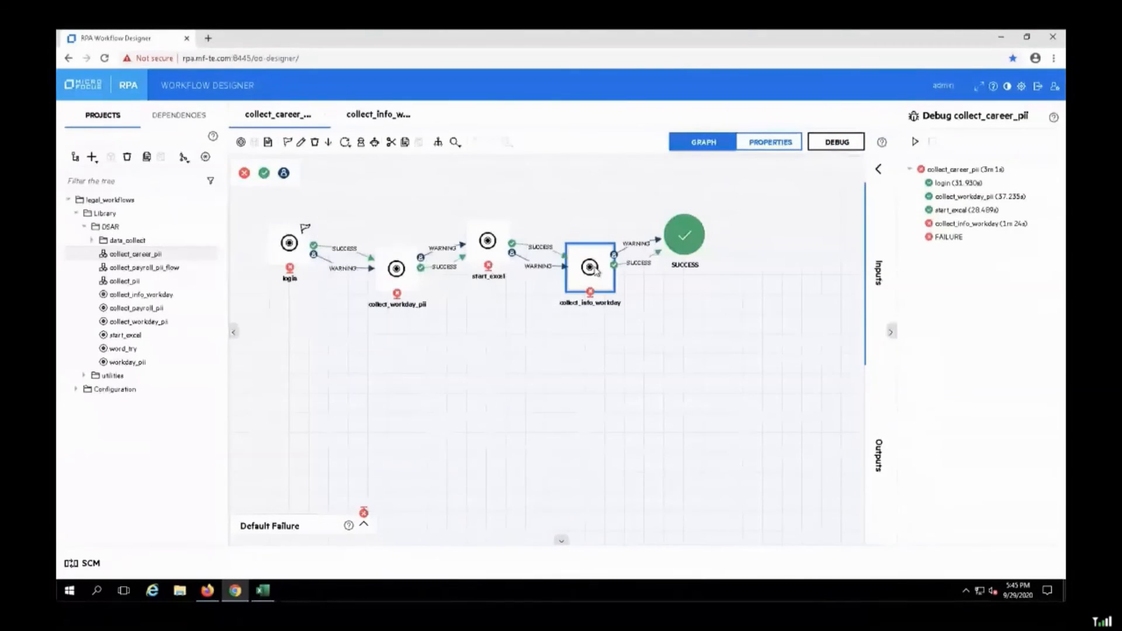
pyautogui.moveTo(689, 278)
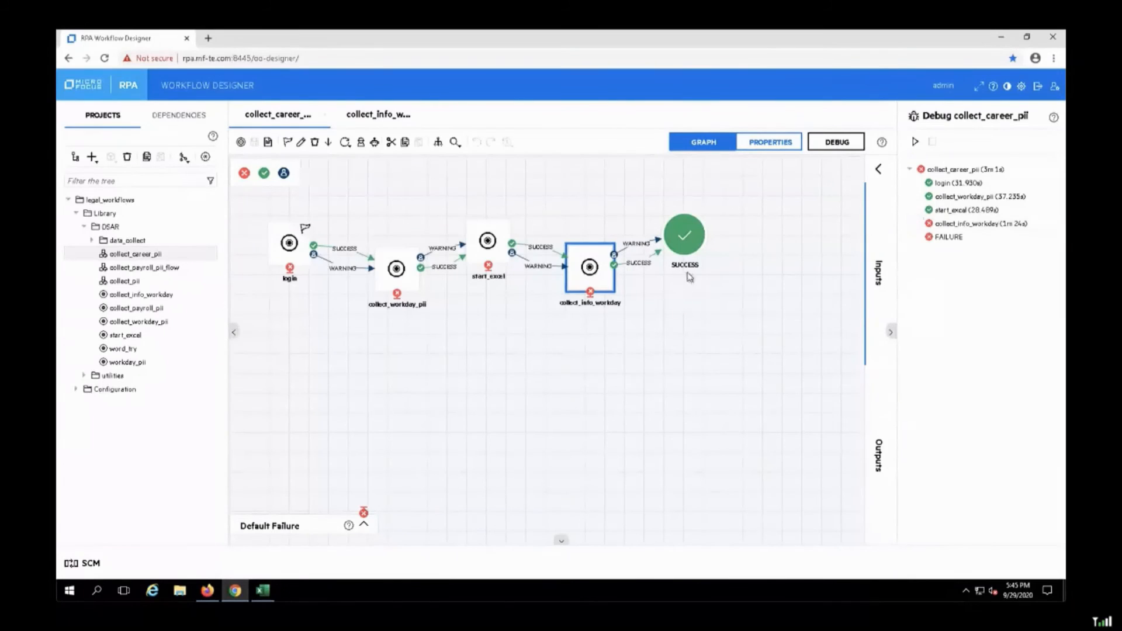
pyautogui.moveTo(362, 172)
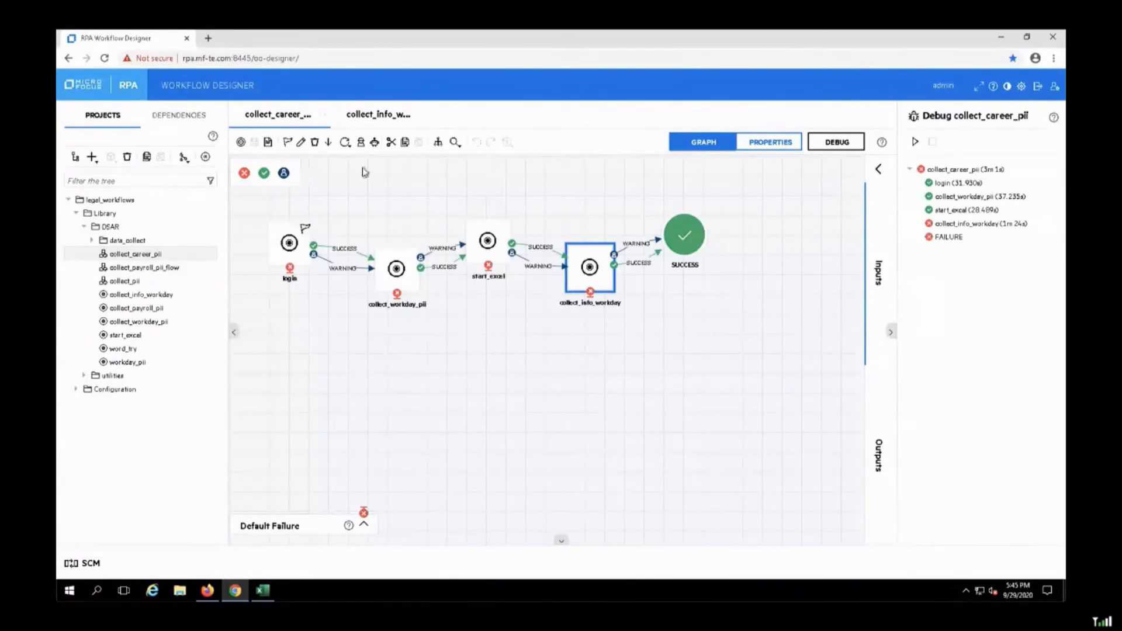
pyautogui.moveTo(357, 120)
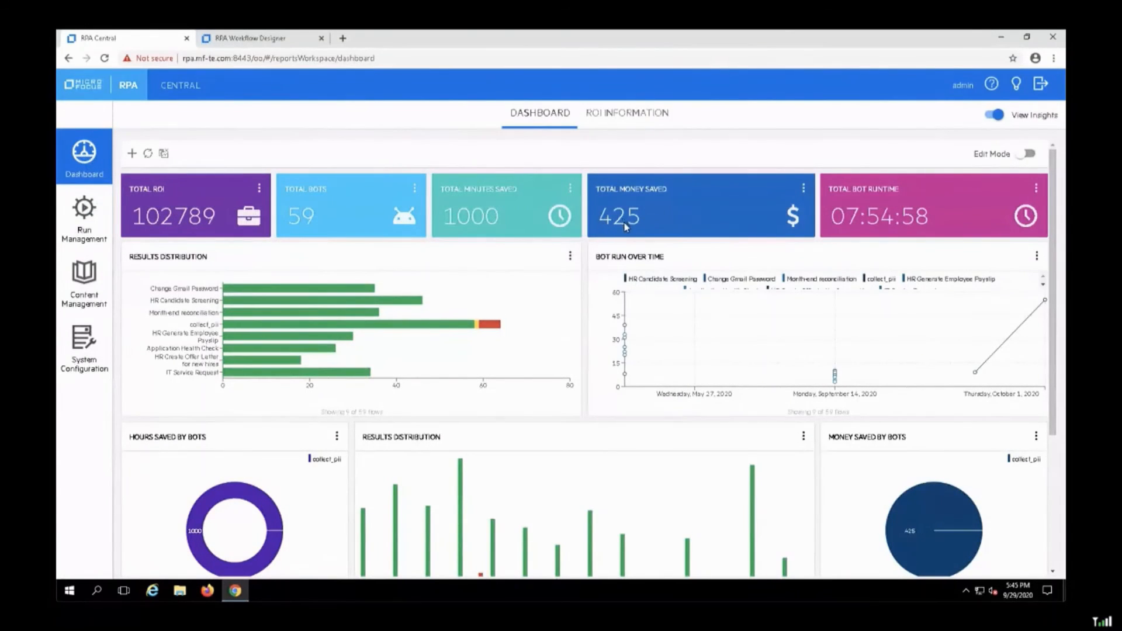
pyautogui.moveTo(407, 334)
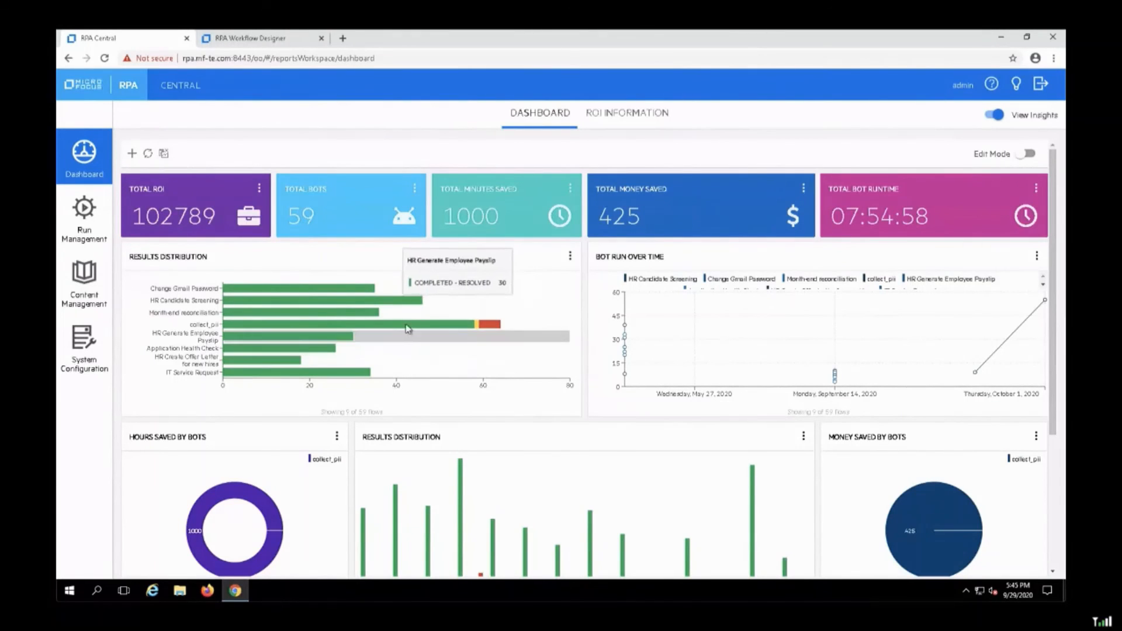
pyautogui.moveTo(443, 325)
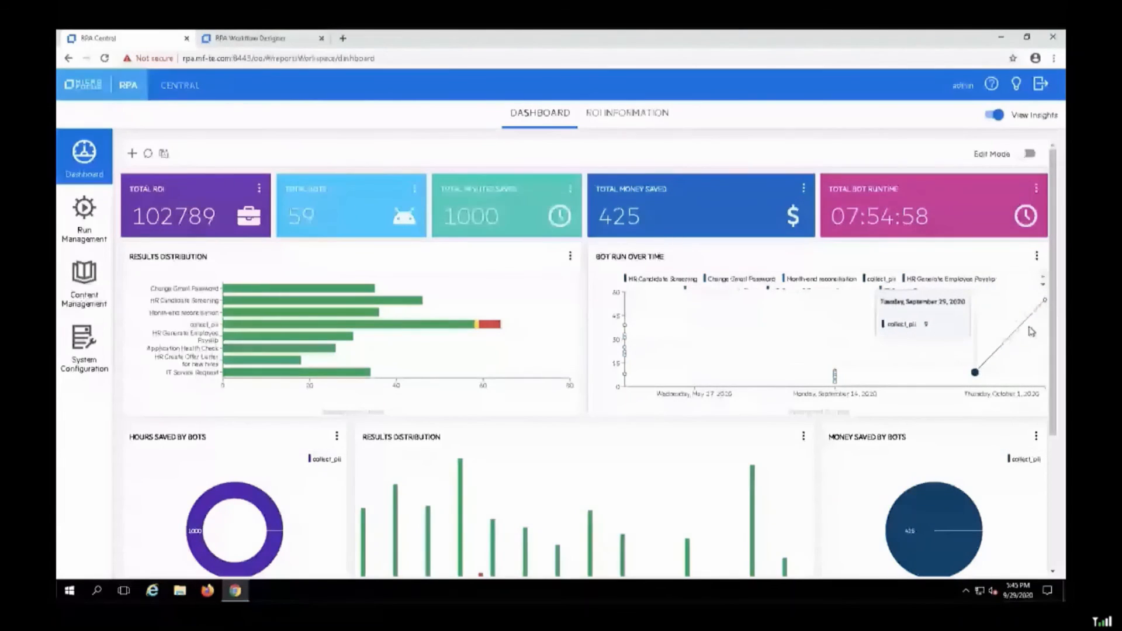
pyautogui.scroll(-3)
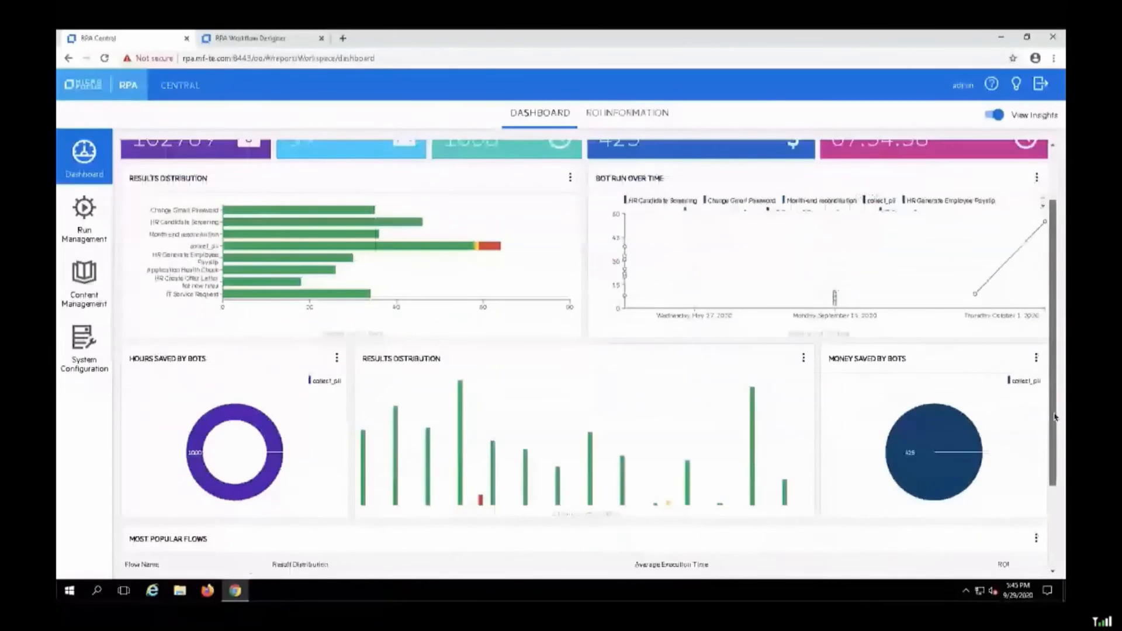
pyautogui.scroll(-3)
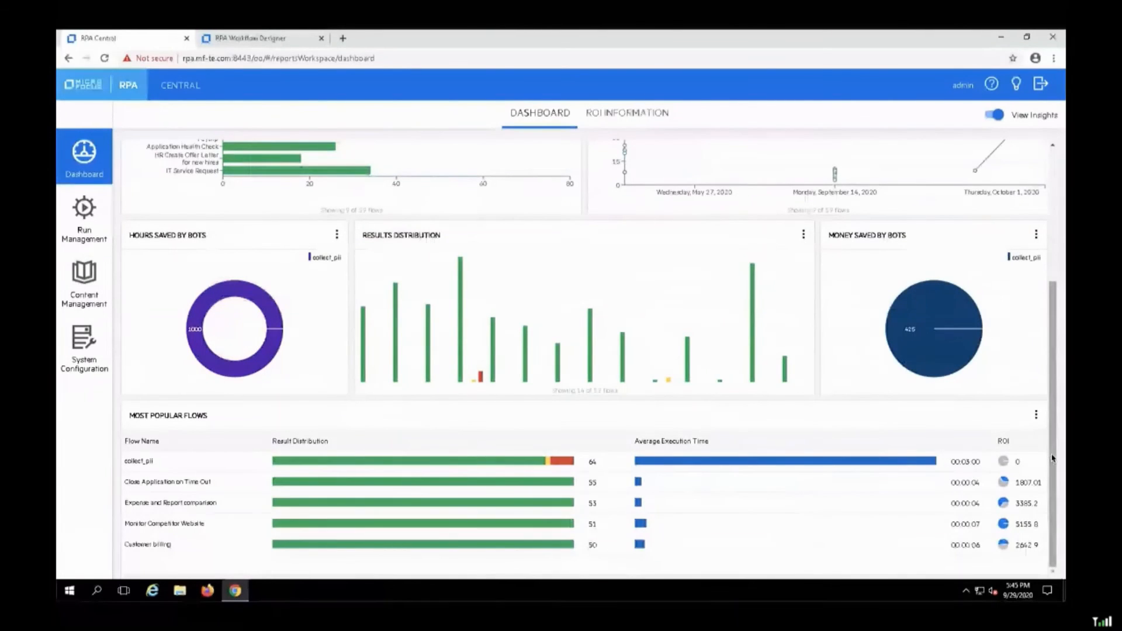
pyautogui.scroll(-3)
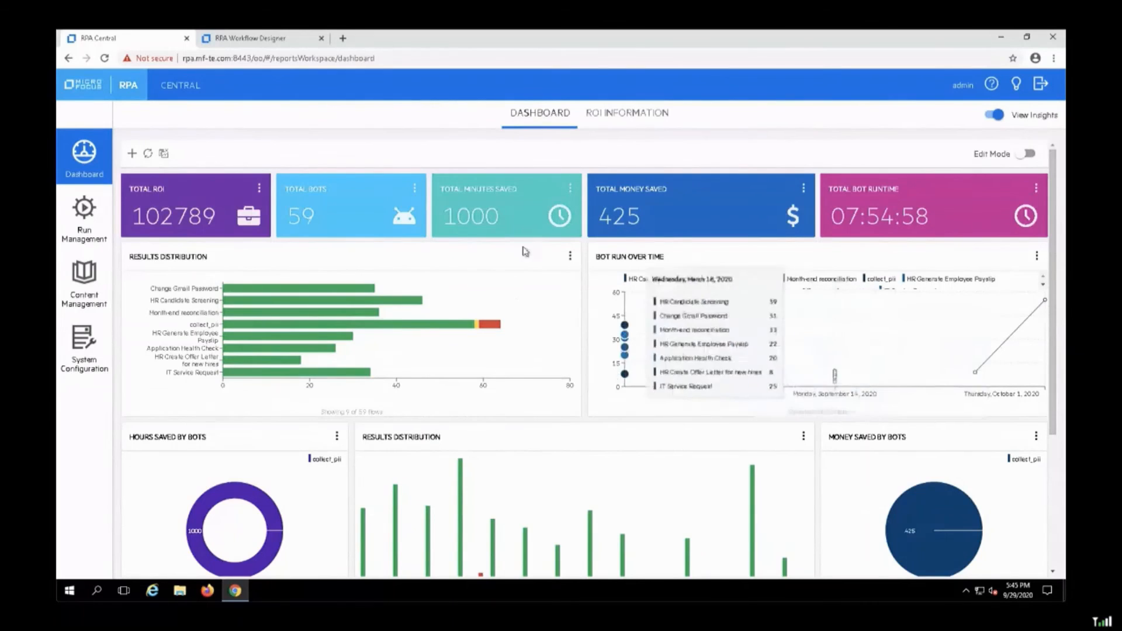
# Step: Refresh the dashboard to show 1020 minutes saved, 433.5 money saved and 07:57:19 runtime
pyautogui.click(149, 153)
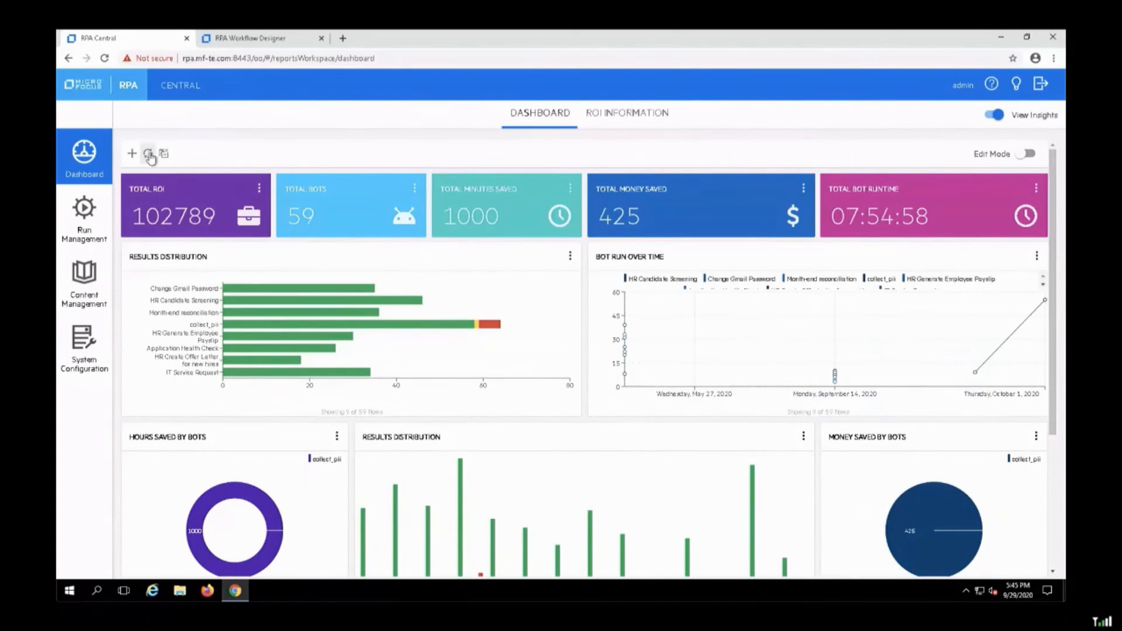
pyautogui.click(147, 153)
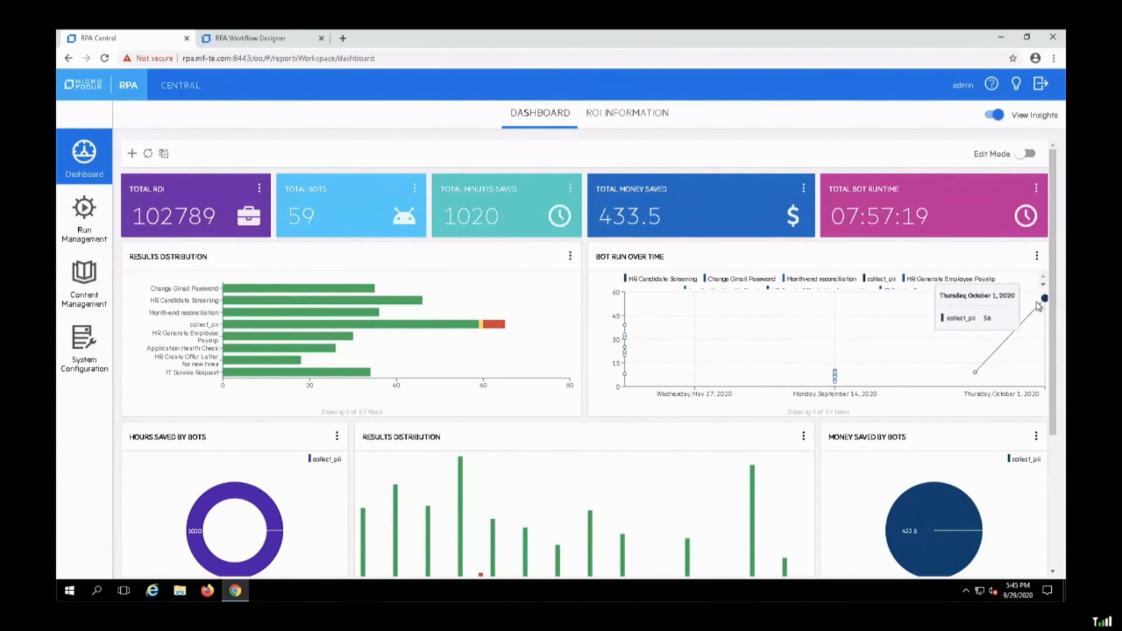
pyautogui.moveTo(673, 227)
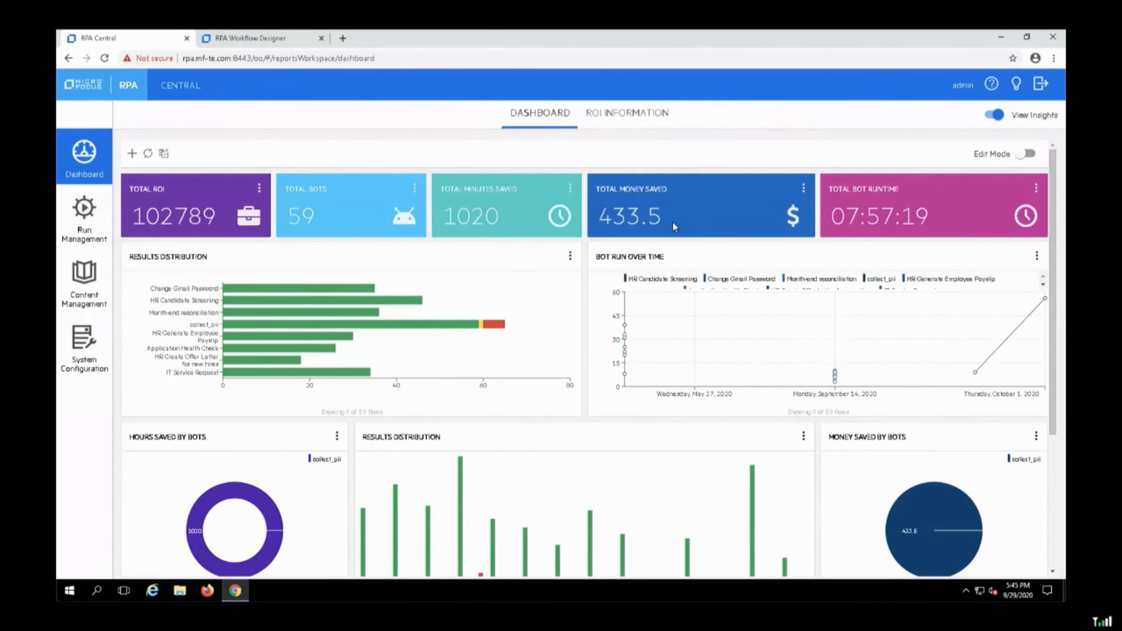
pyautogui.moveTo(699, 281)
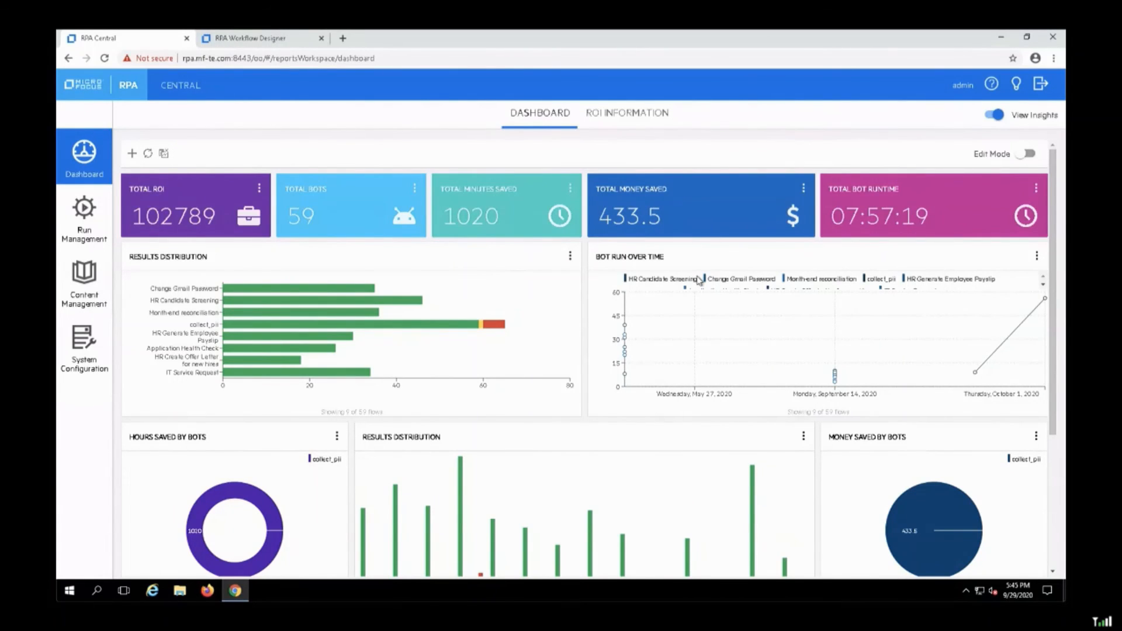
pyautogui.moveTo(855, 322)
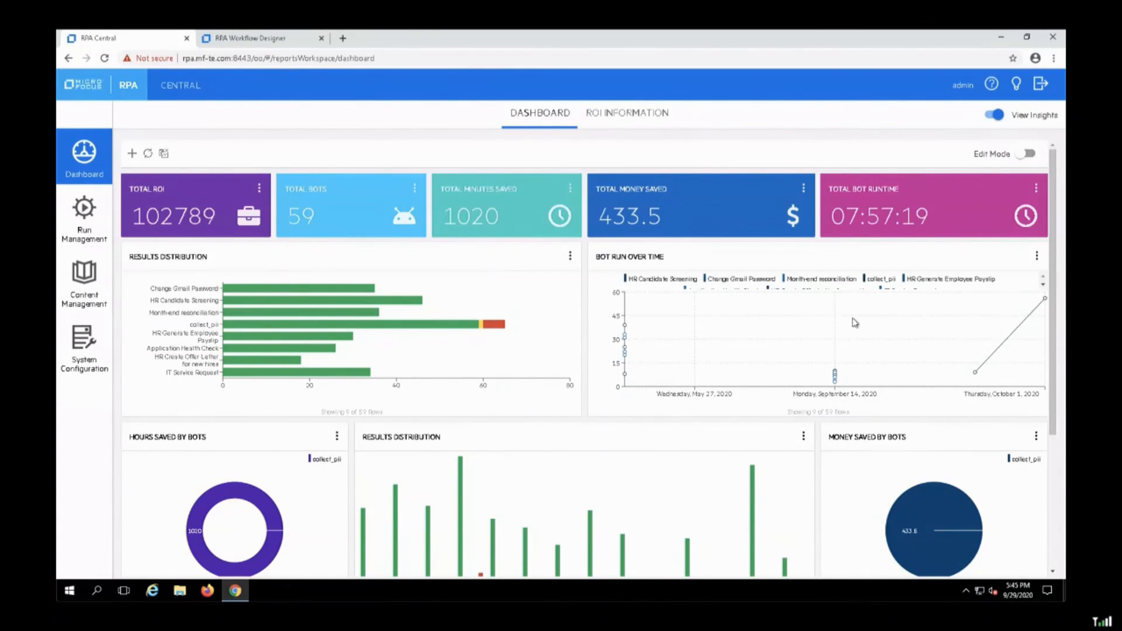
pyautogui.moveTo(1043, 301)
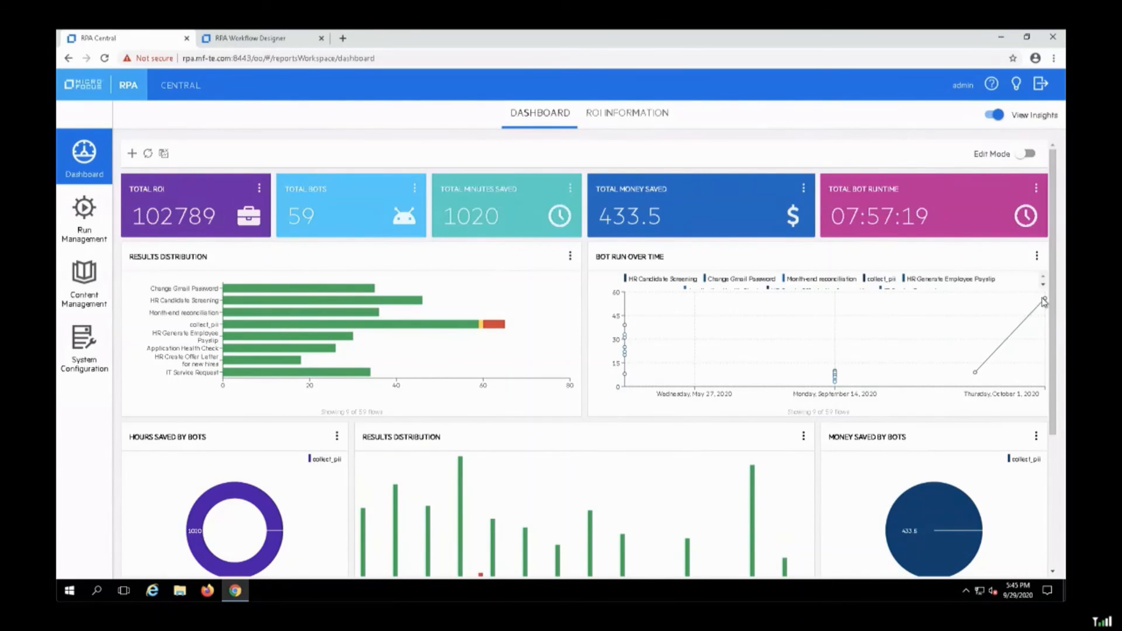